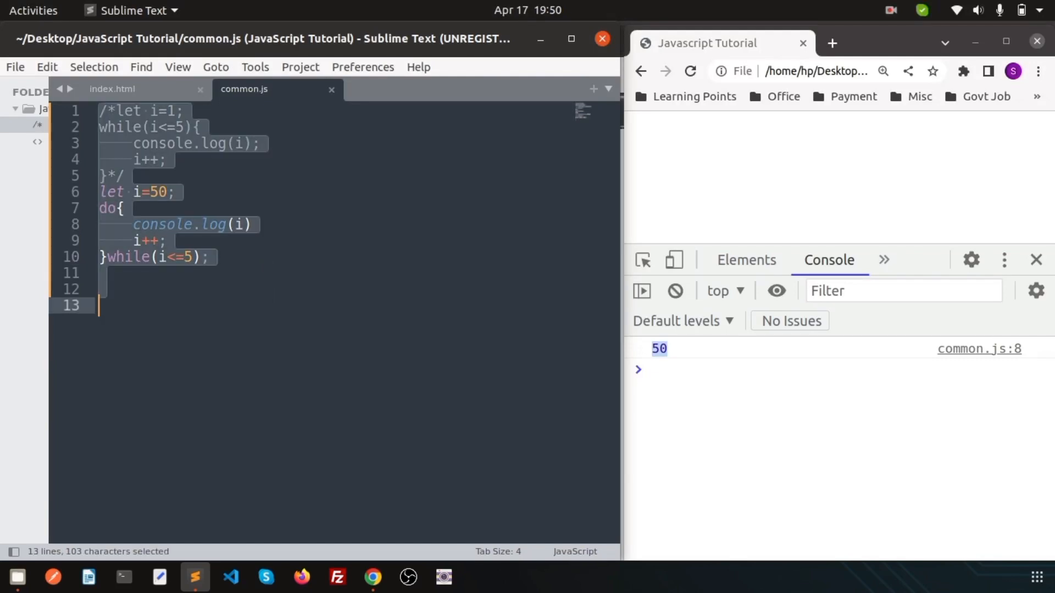
# Step: Reload the Chrome page so the console empties after clearing common.js
pyautogui.click(689, 71)
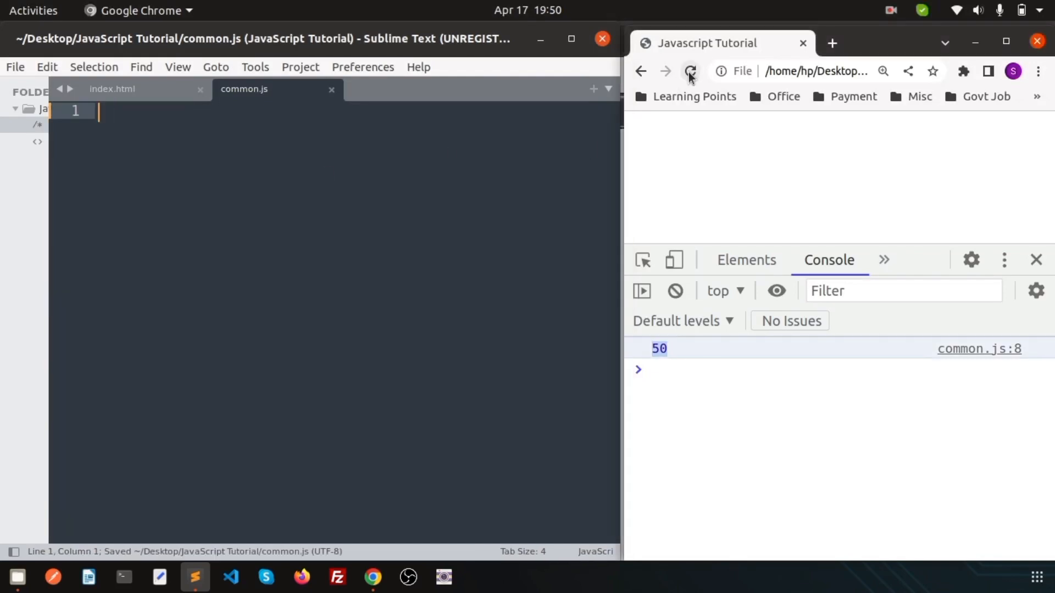
pyautogui.click(690, 71)
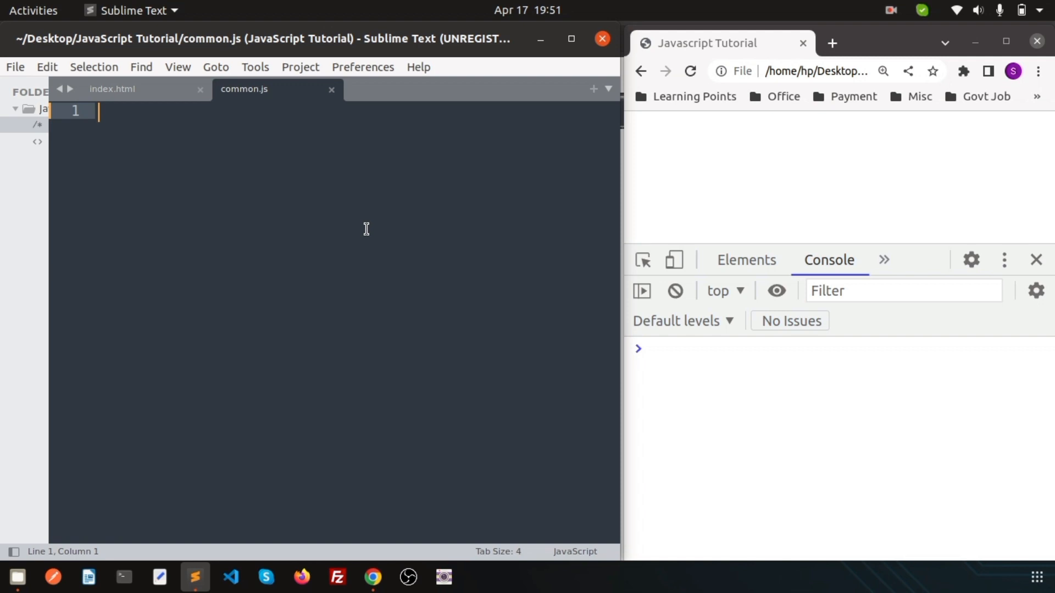
# Step: Declare let numbers = [1,2,3,4,5,6] on the first line of common.js
pyautogui.write('let nu')
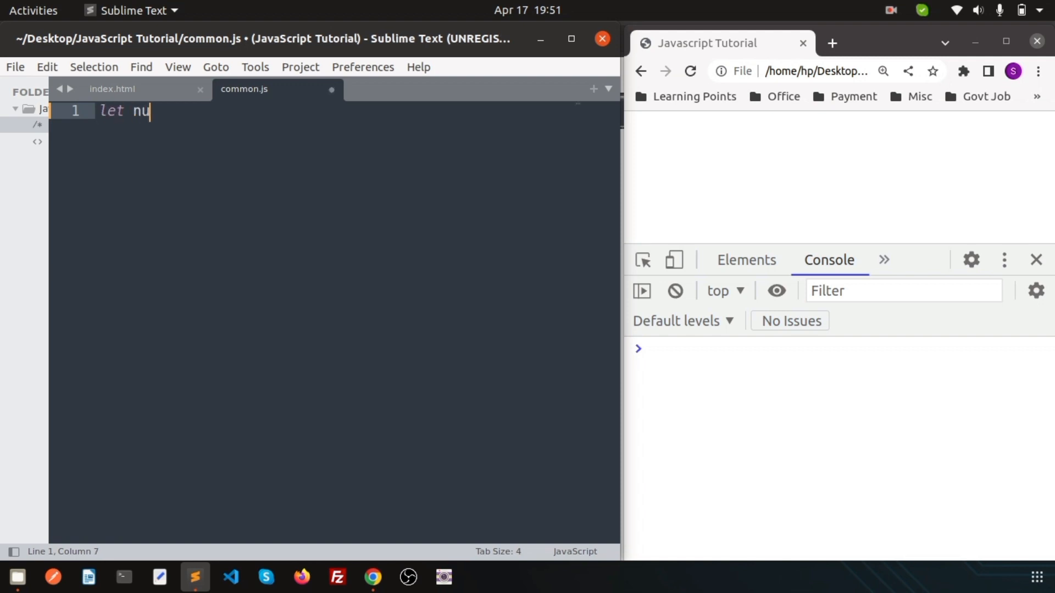
pyautogui.write('mbers = [')
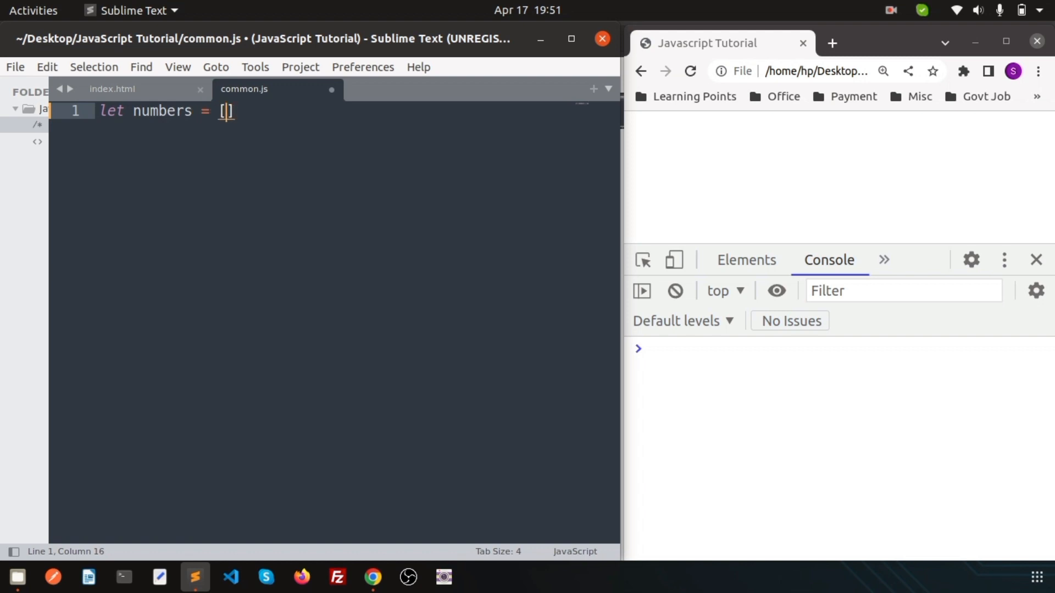
pyautogui.write('1,2,3')
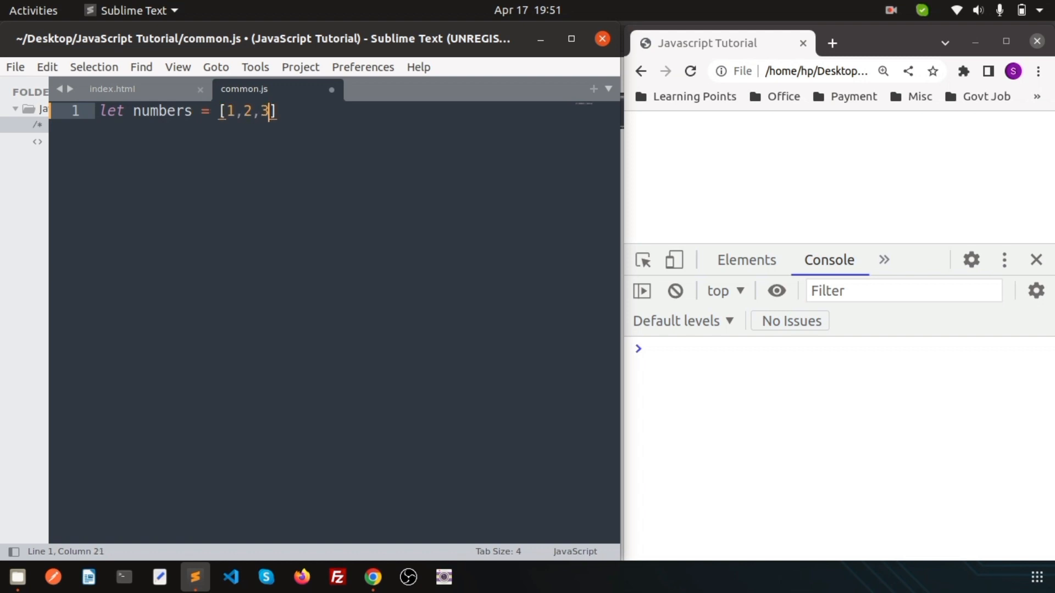
pyautogui.write(',4,5,6')
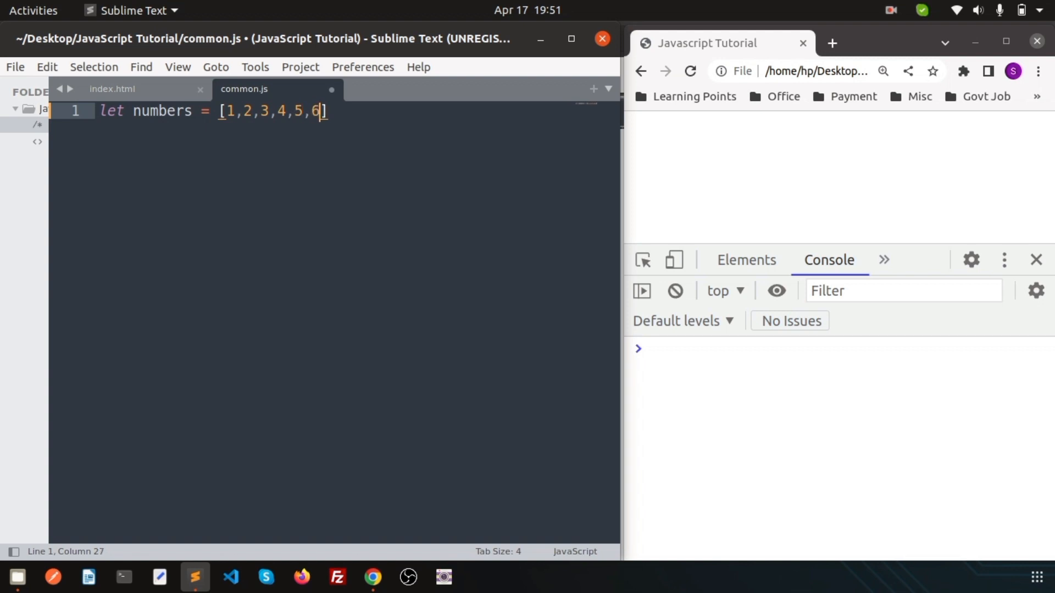
pyautogui.write(']')
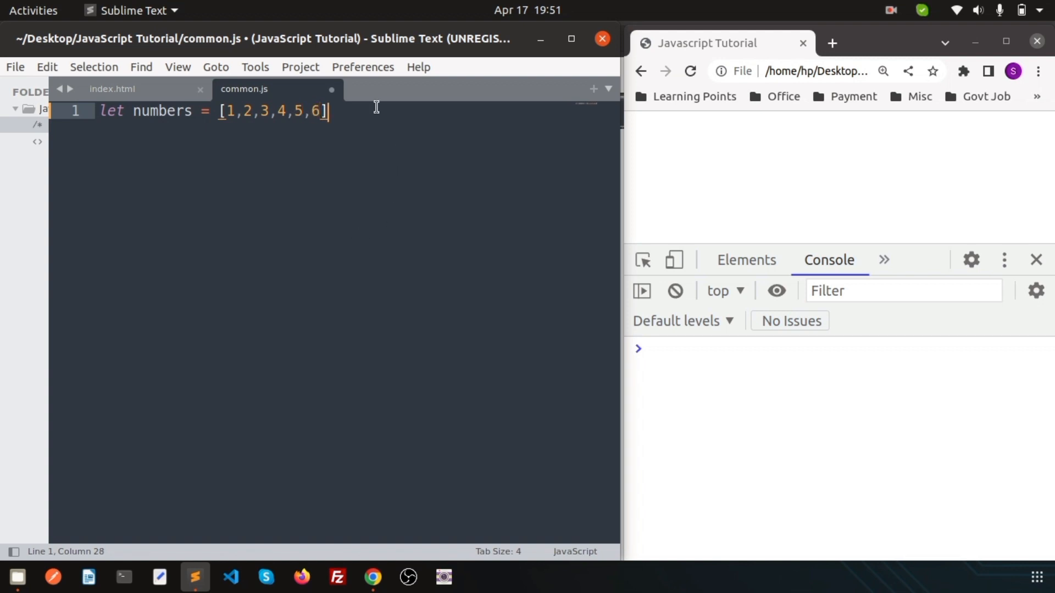
pyautogui.press('Return')
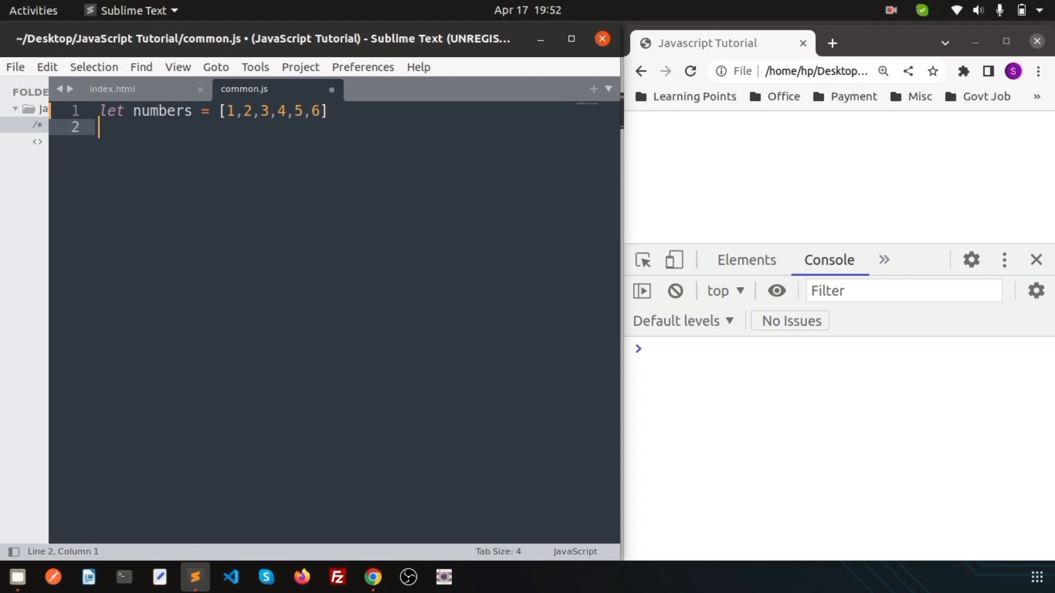
# Step: Add numbers.forEach(function(num){ console.log(num) }) to log each number
pyautogui.write('numbers.')
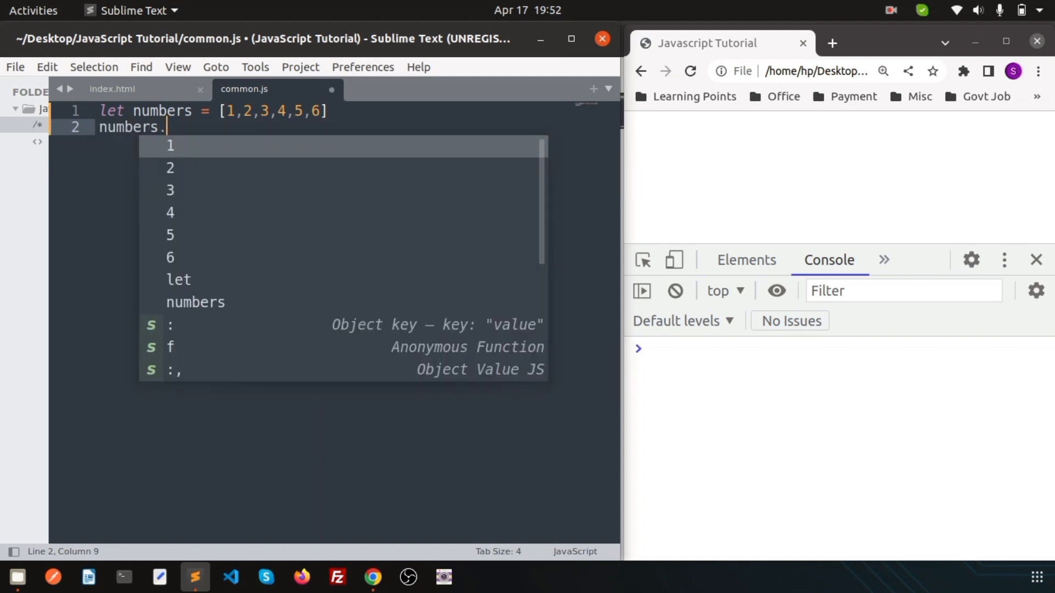
pyautogui.write('forEach(')
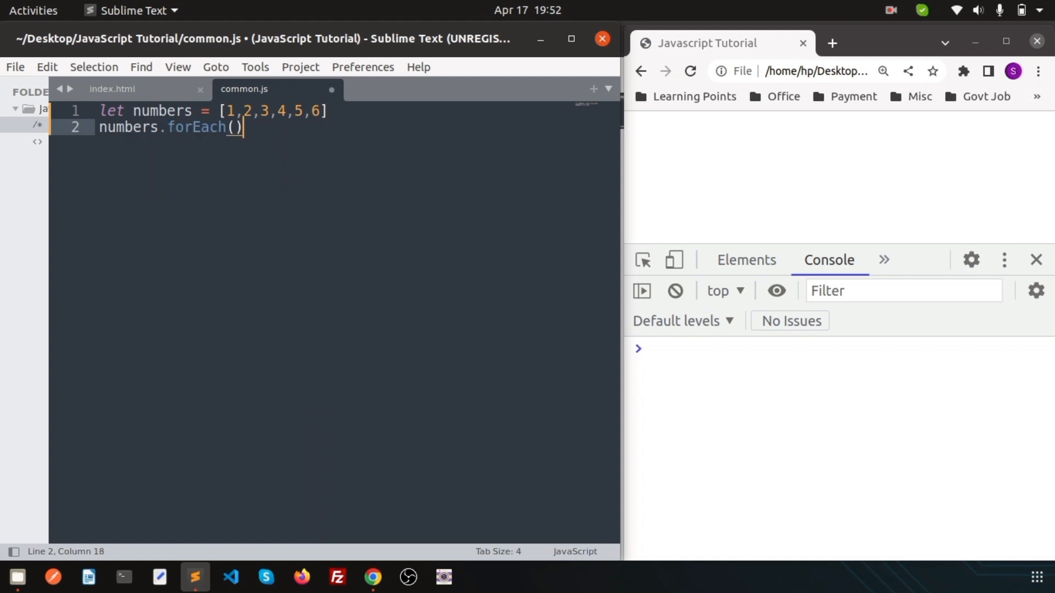
pyautogui.write(';')
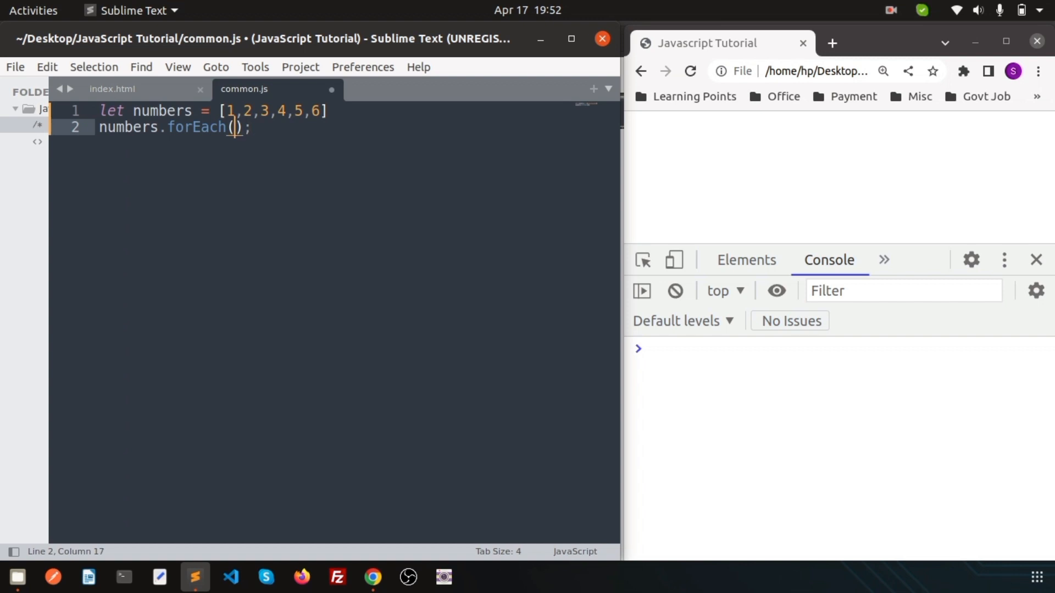
pyautogui.write('function')
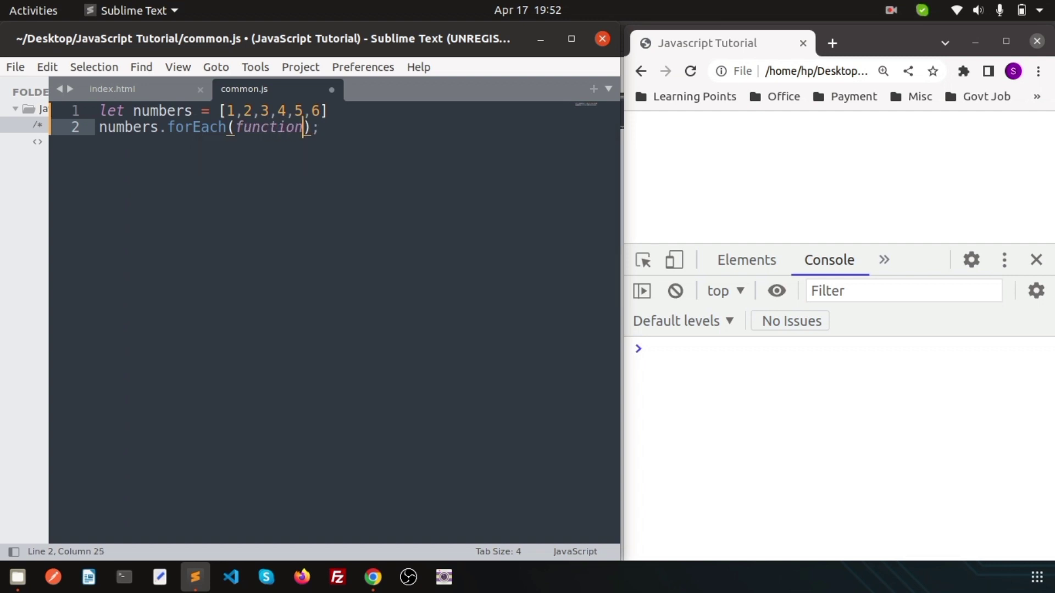
pyautogui.write('()')
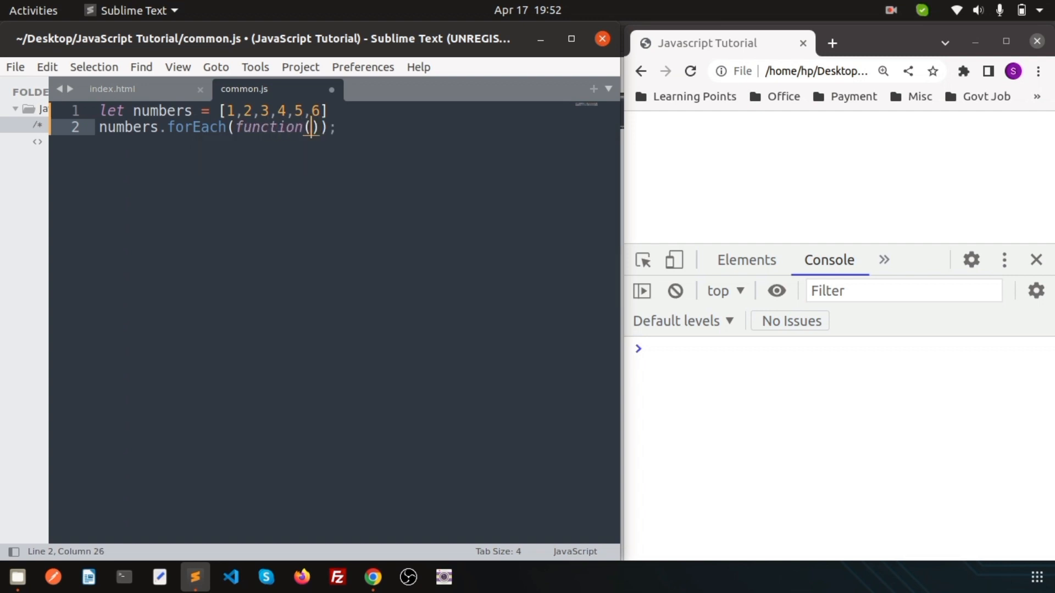
pyautogui.write('num')
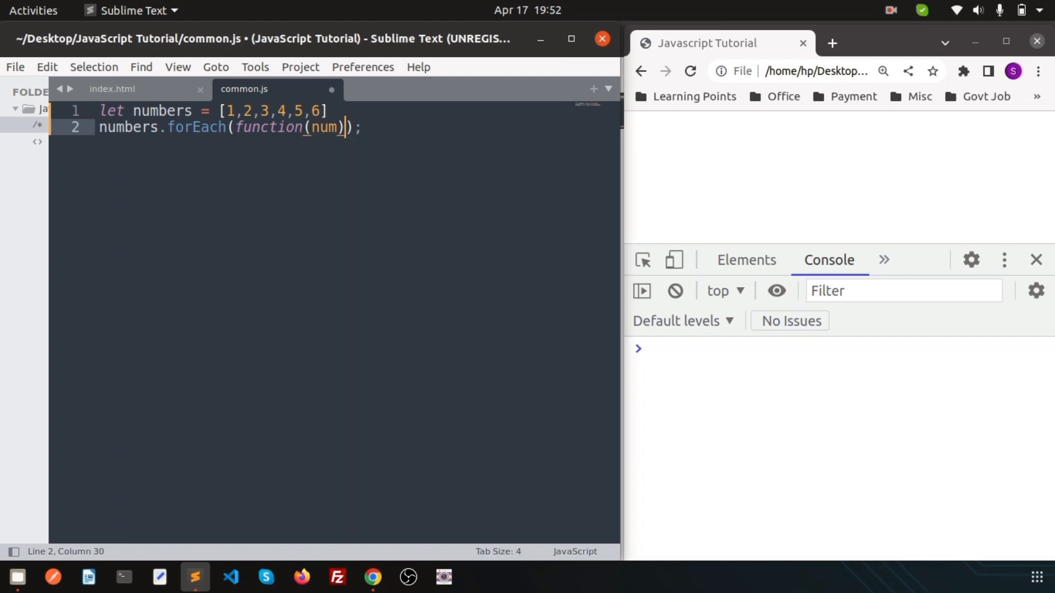
pyautogui.write('{')
pyautogui.press('enter')
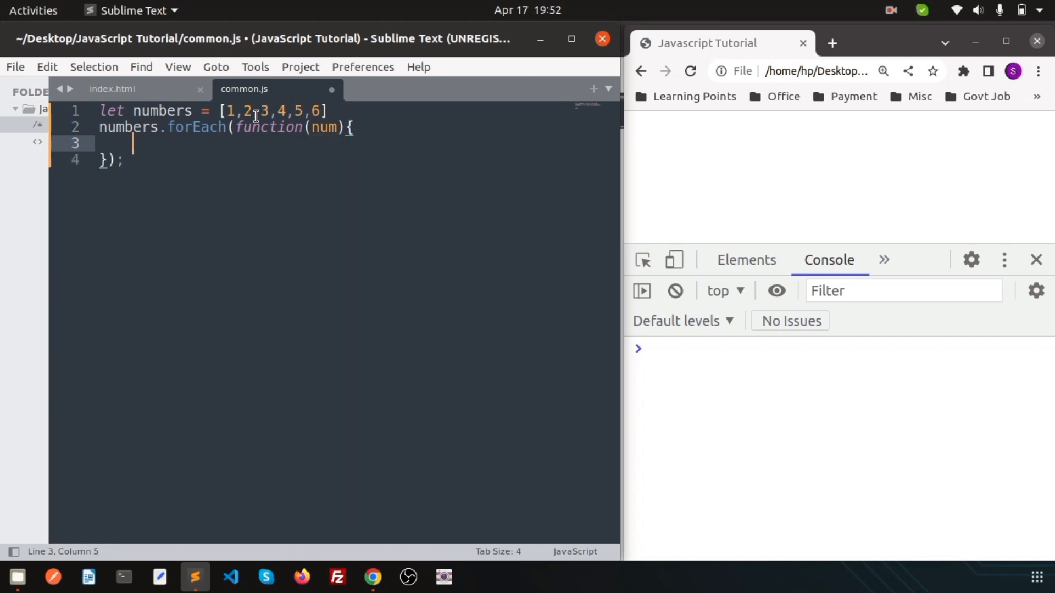
pyautogui.moveTo(278, 142)
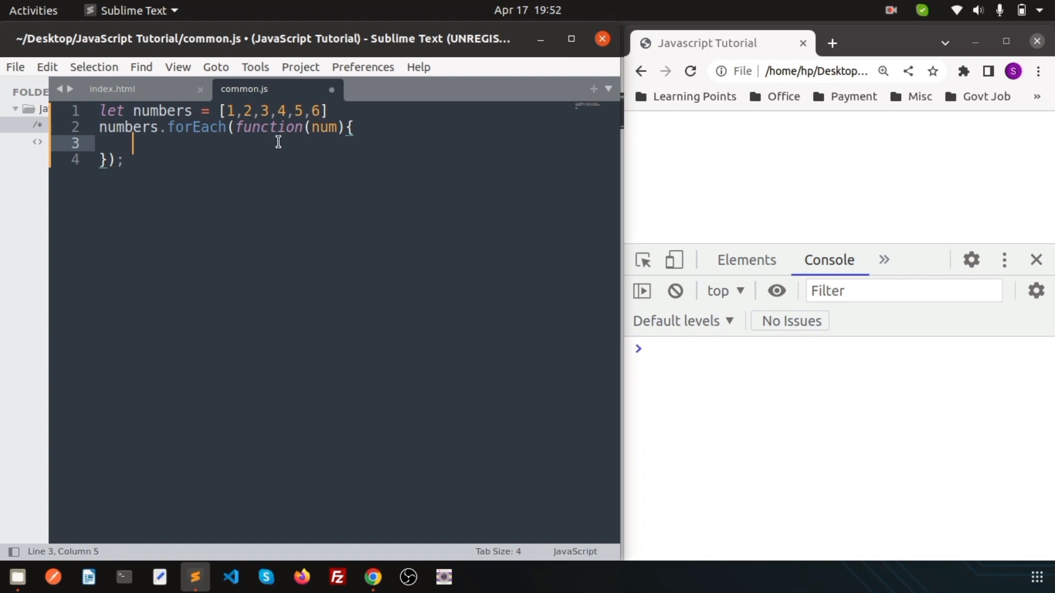
pyautogui.moveTo(285, 128)
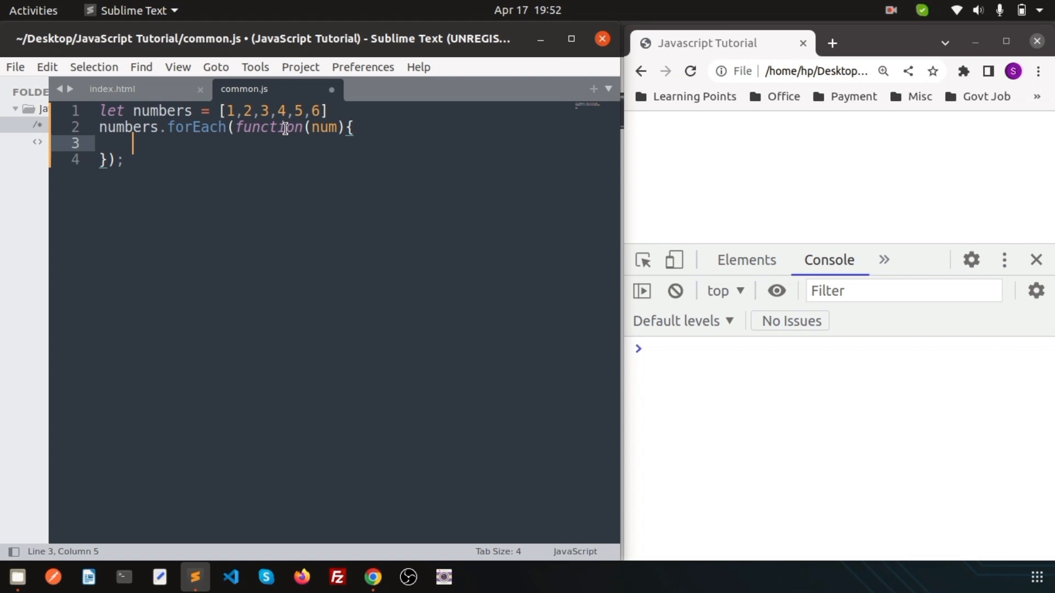
pyautogui.moveTo(247, 158)
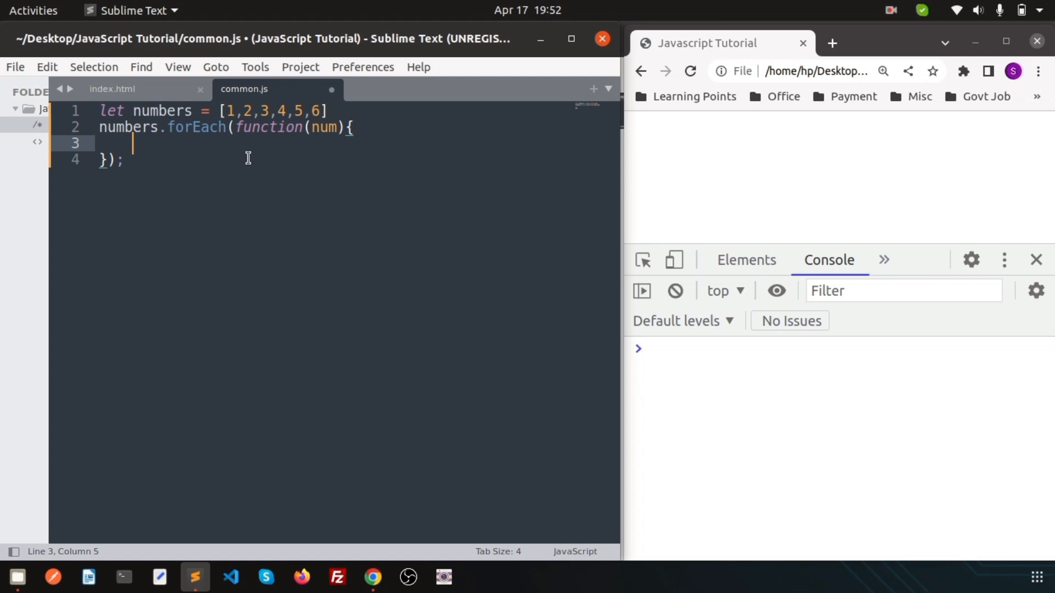
pyautogui.write('console')
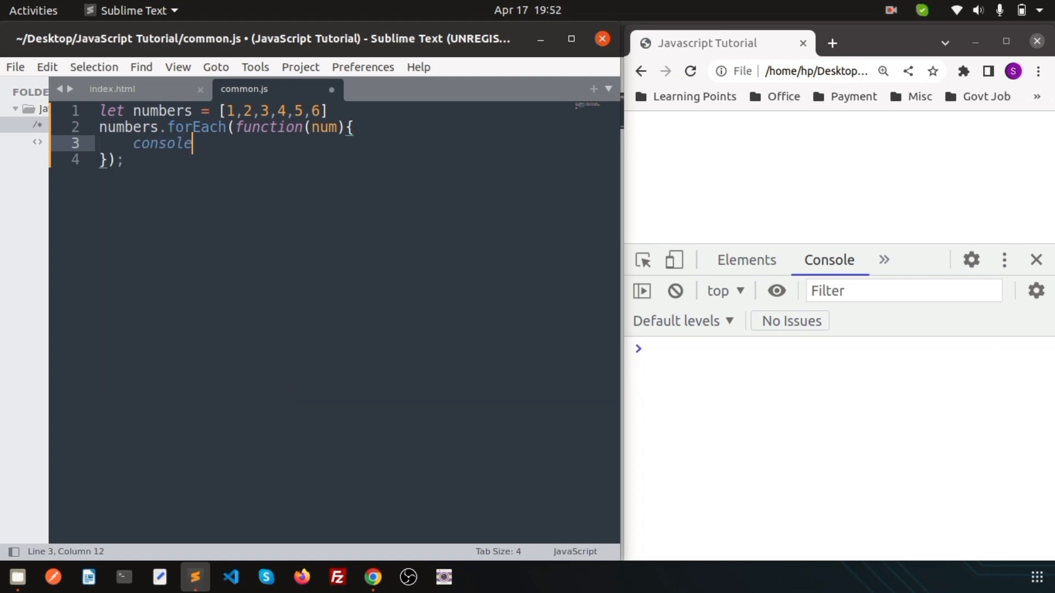
pyautogui.write('.log()')
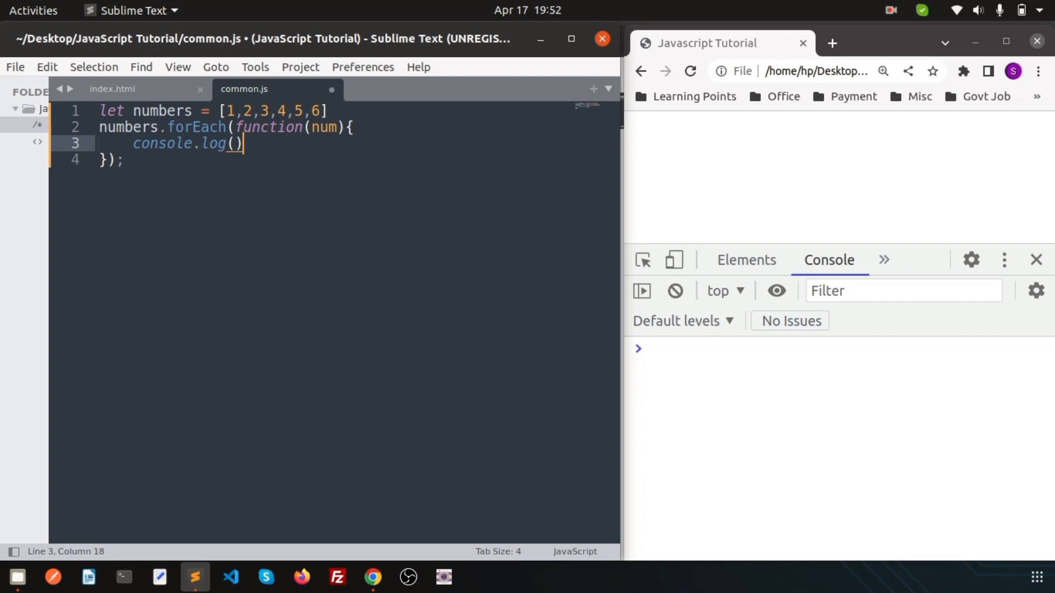
pyautogui.write('num')
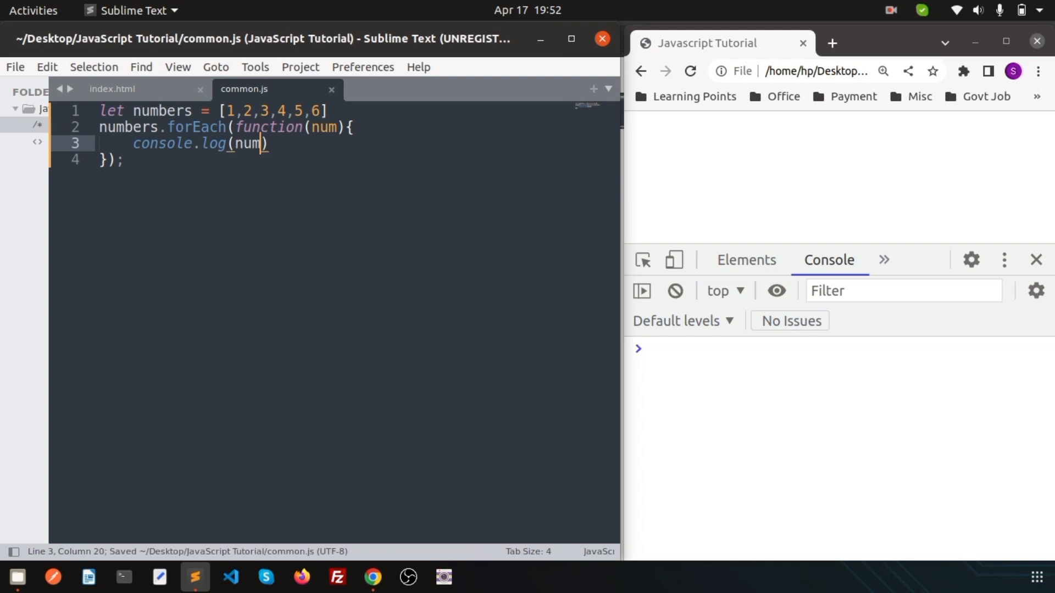
pyautogui.moveTo(300, 150)
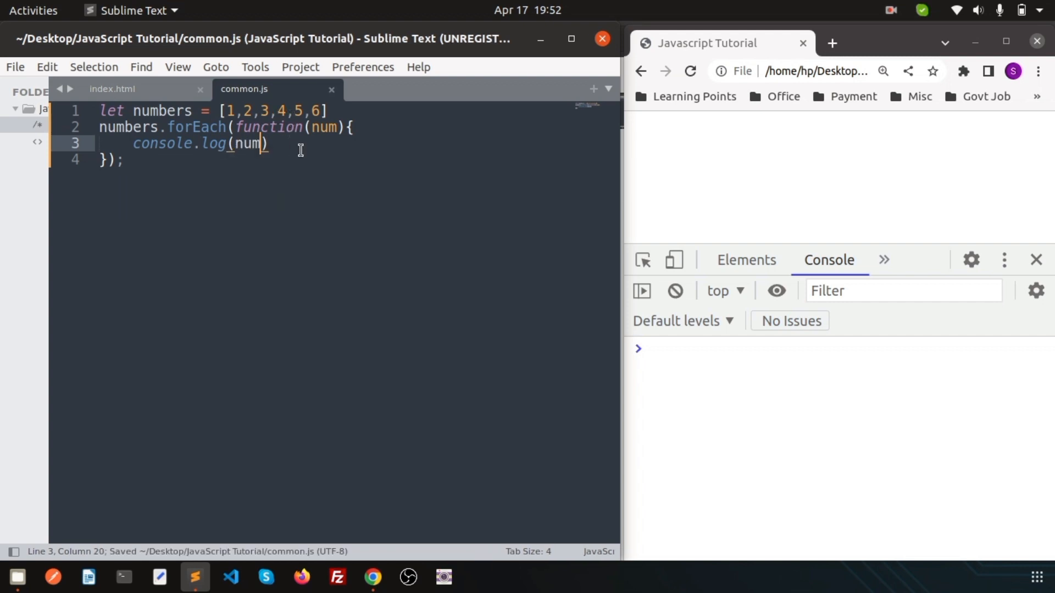
# Step: Reload Chrome to log 1 through 6, then select the forEach callback for rewriting
pyautogui.click(689, 71)
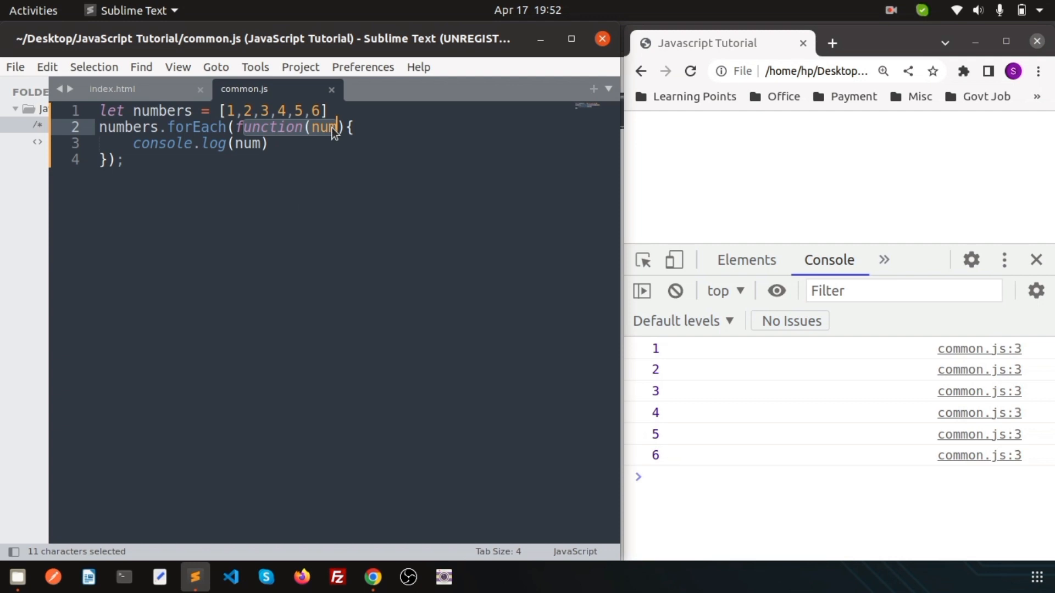
pyautogui.moveTo(300, 143)
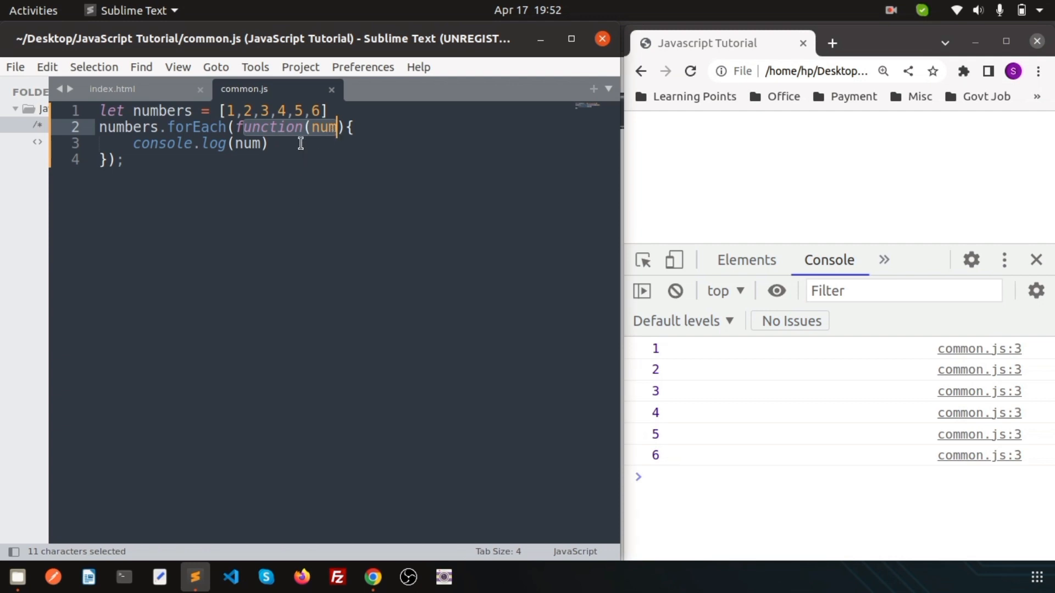
pyautogui.click(233, 127)
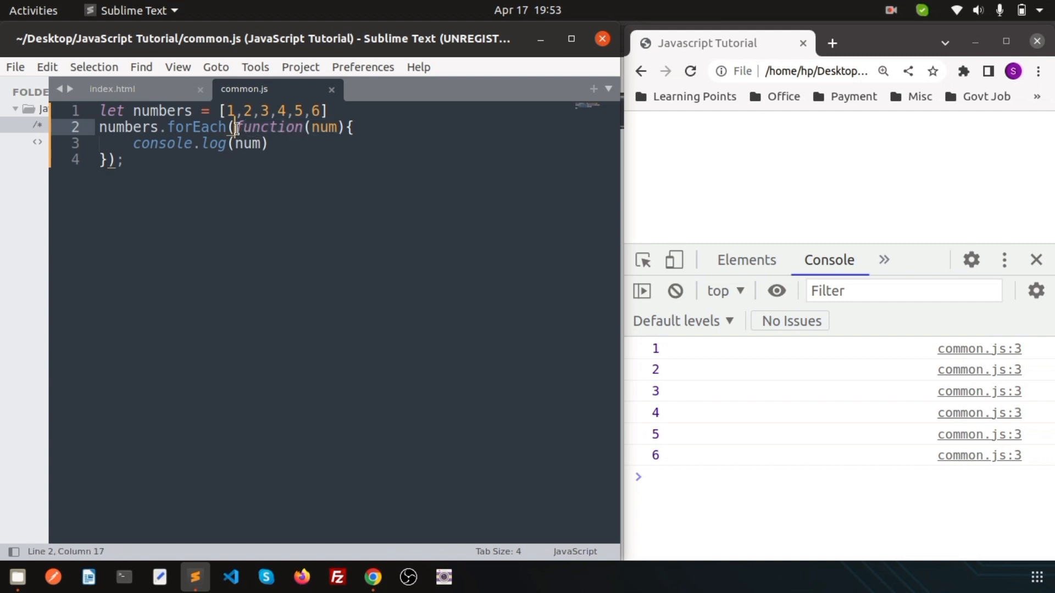
pyautogui.moveTo(235, 127); pyautogui.dragTo(99, 160)
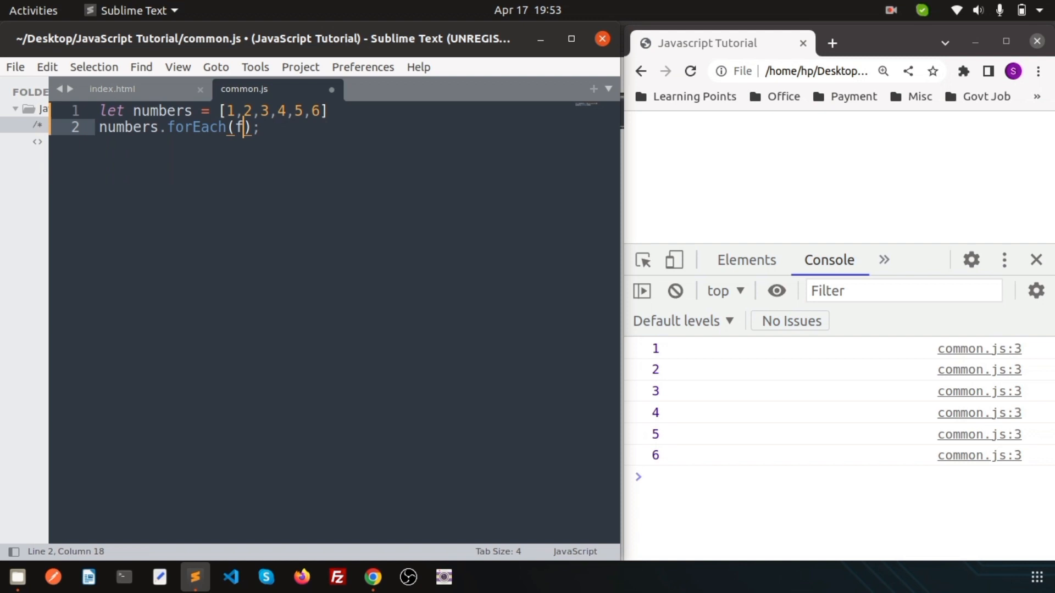
# Step: Rewrite the callback as the arrow function num=>console.log(num) and return to Chrome
pyautogui.write('um')
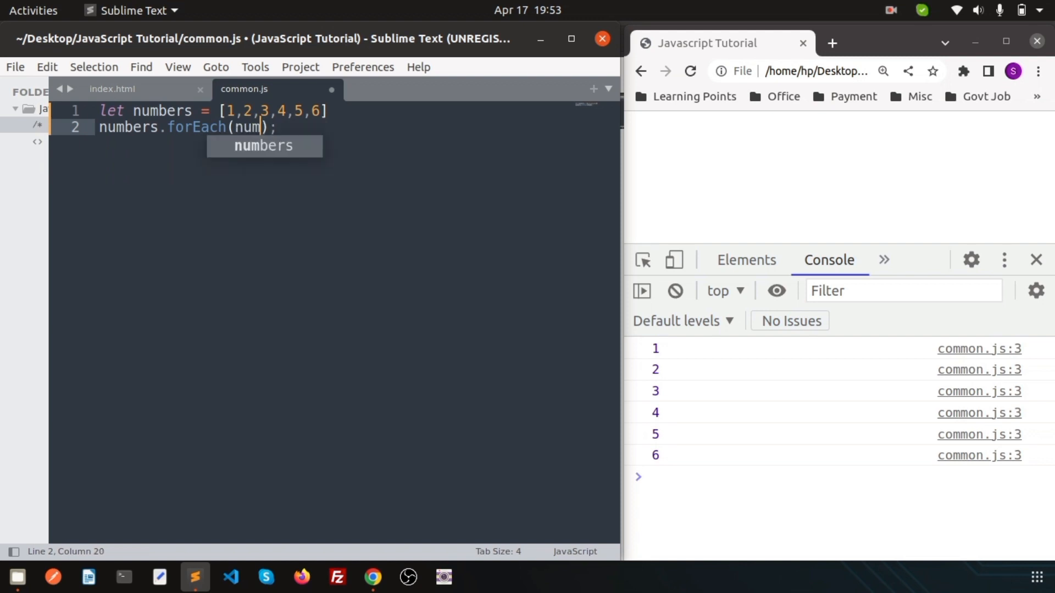
pyautogui.write('=?')
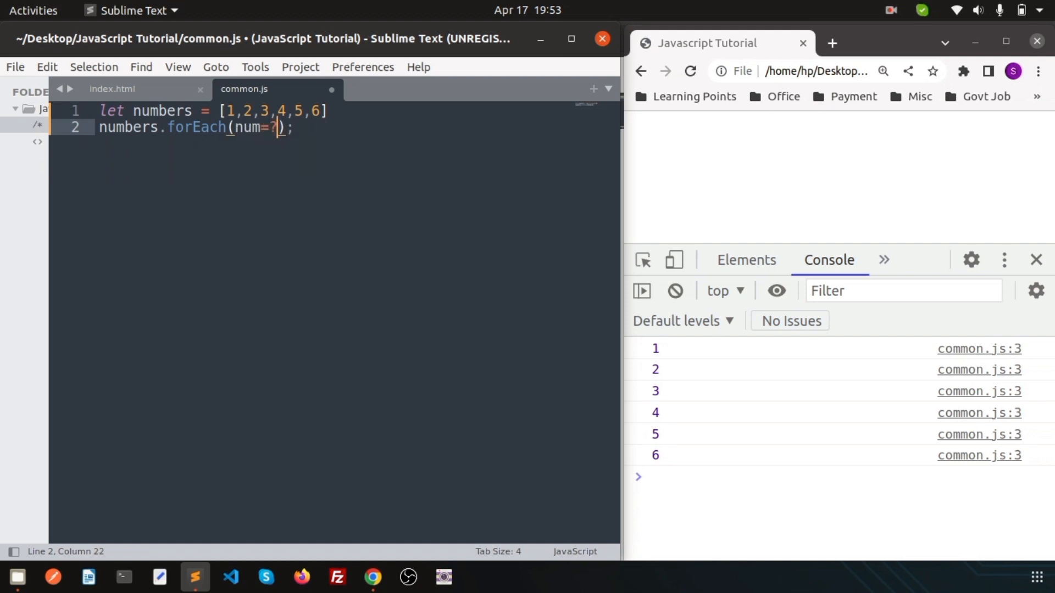
pyautogui.write('>cons')
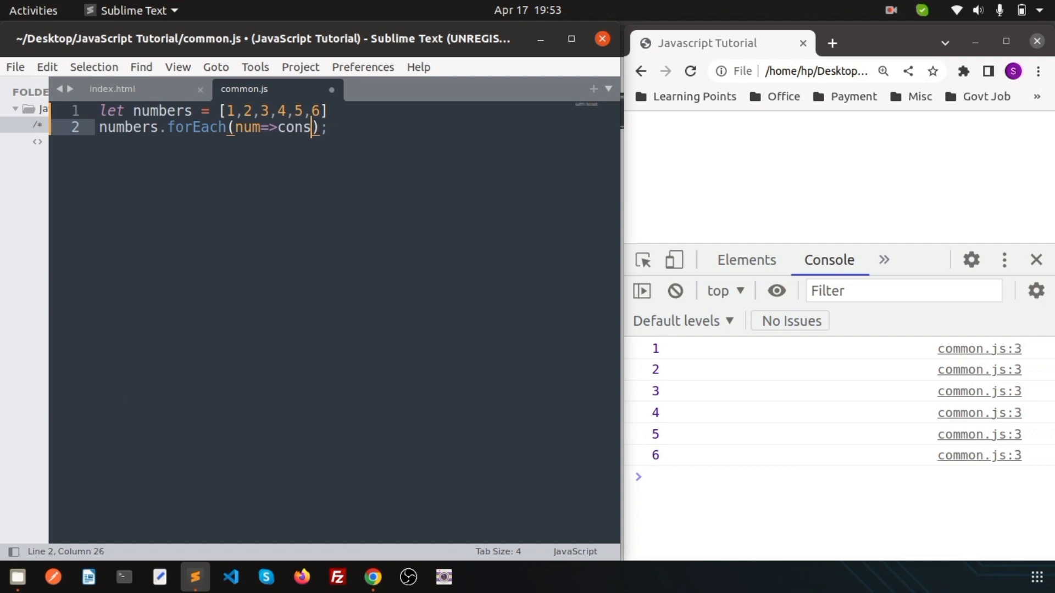
pyautogui.write('ole.log()')
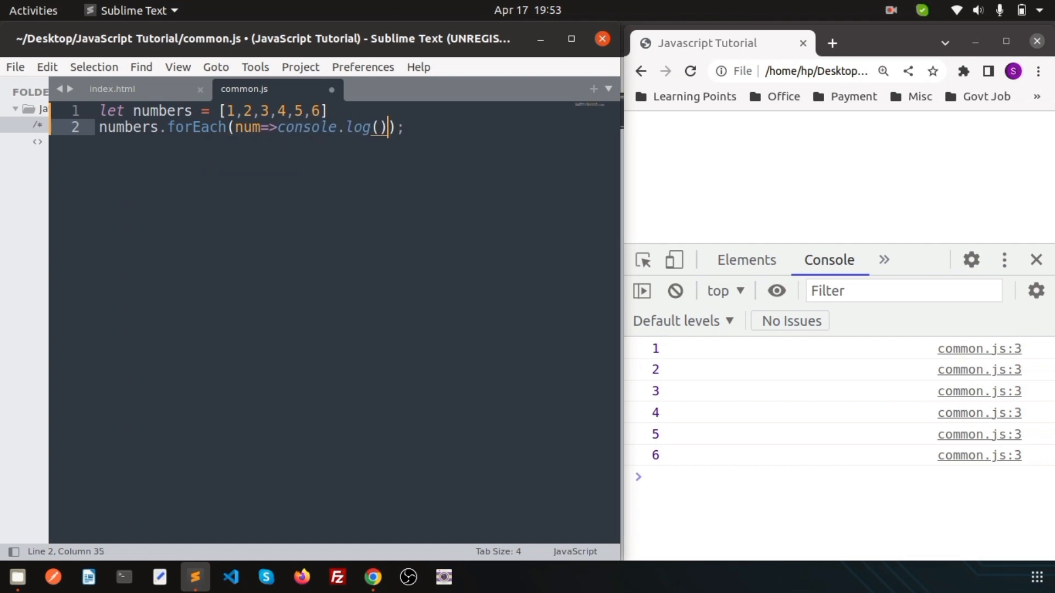
pyautogui.write('num')
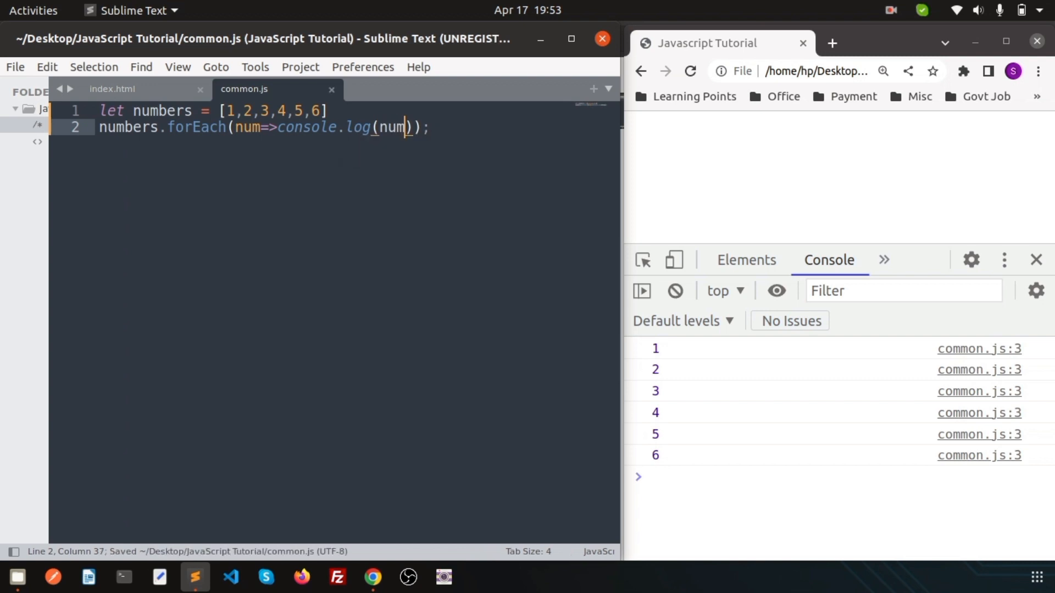
pyautogui.click(690, 71)
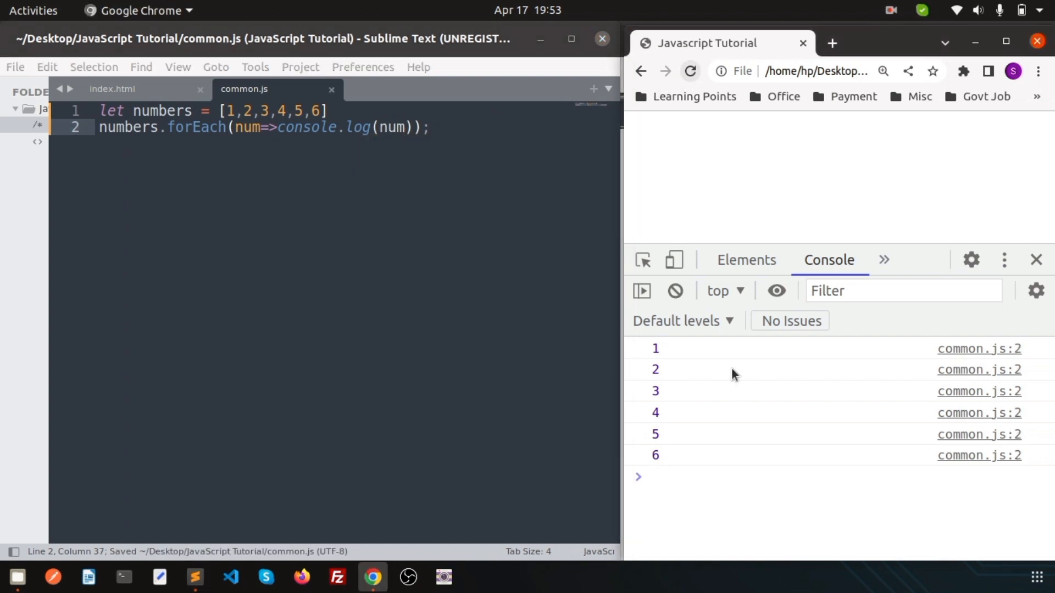
# Step: Extend the numbers array with 7, 8 and 9 after the 6
pyautogui.click(321, 111)
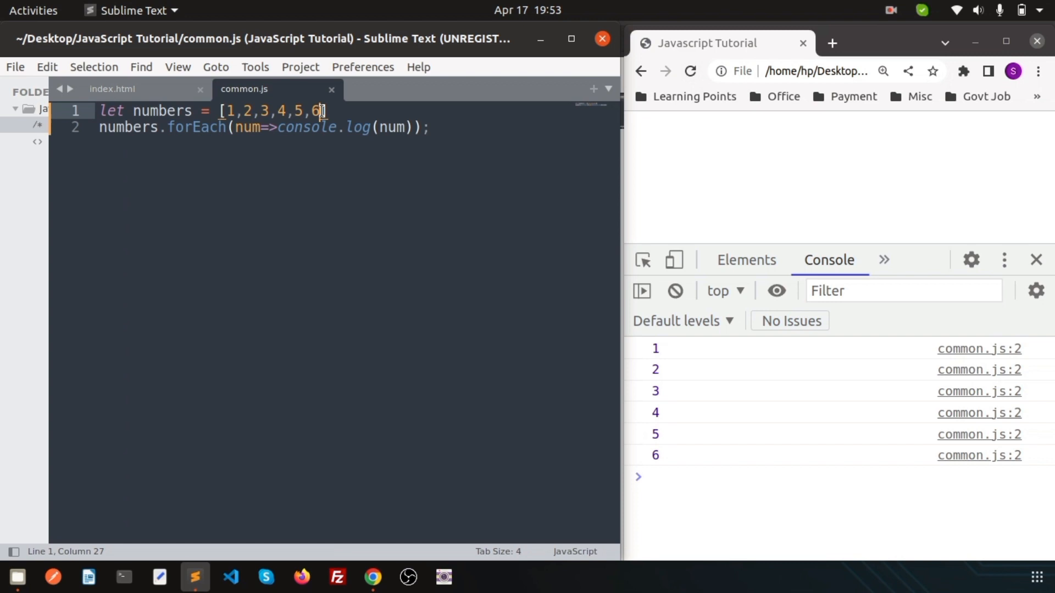
pyautogui.write(',7,8,9')
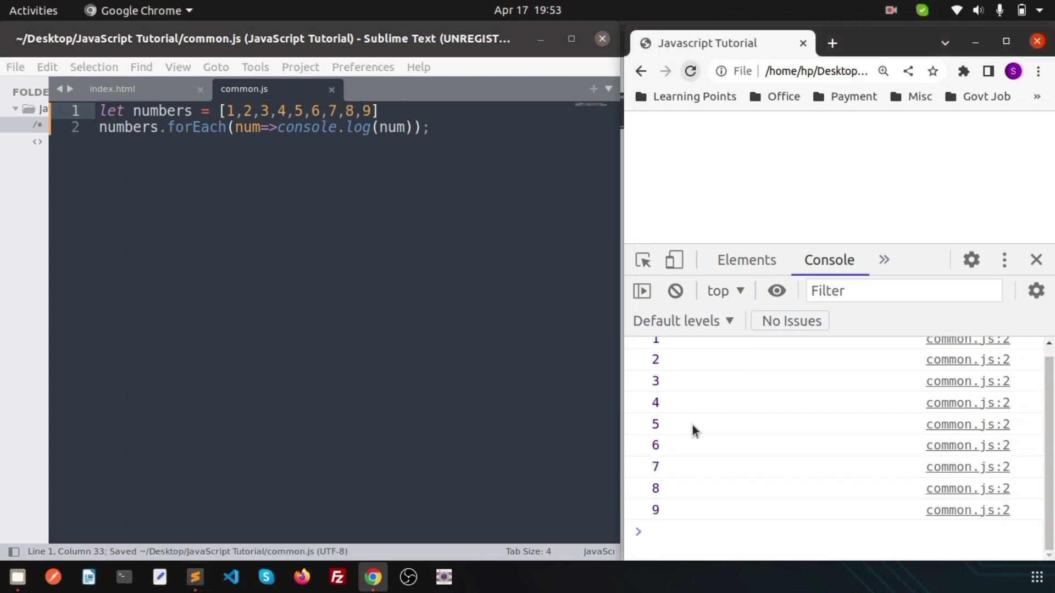
pyautogui.moveTo(686, 449)
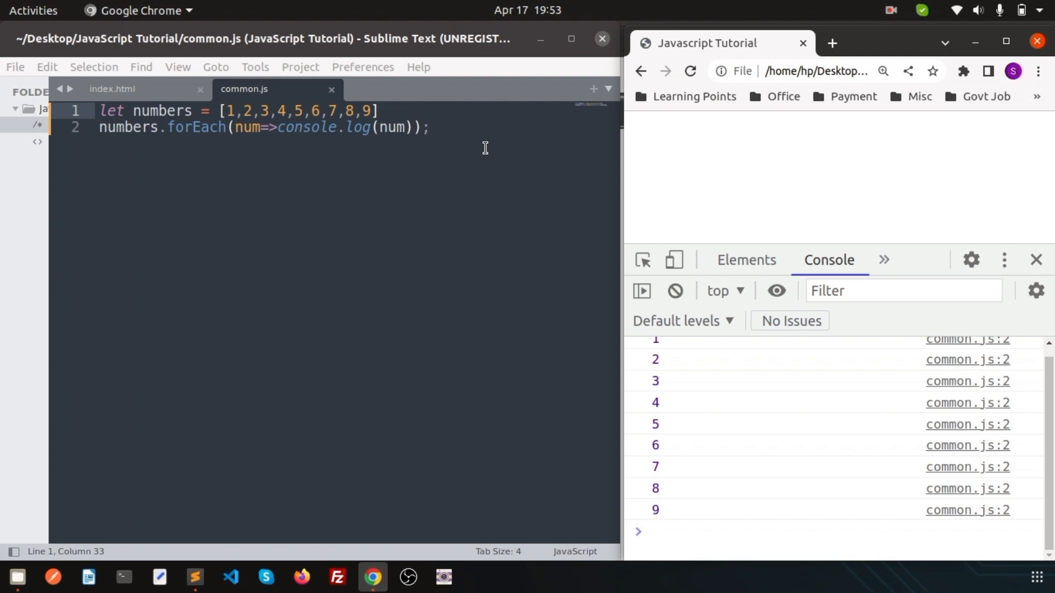
pyautogui.moveTo(368, 121)
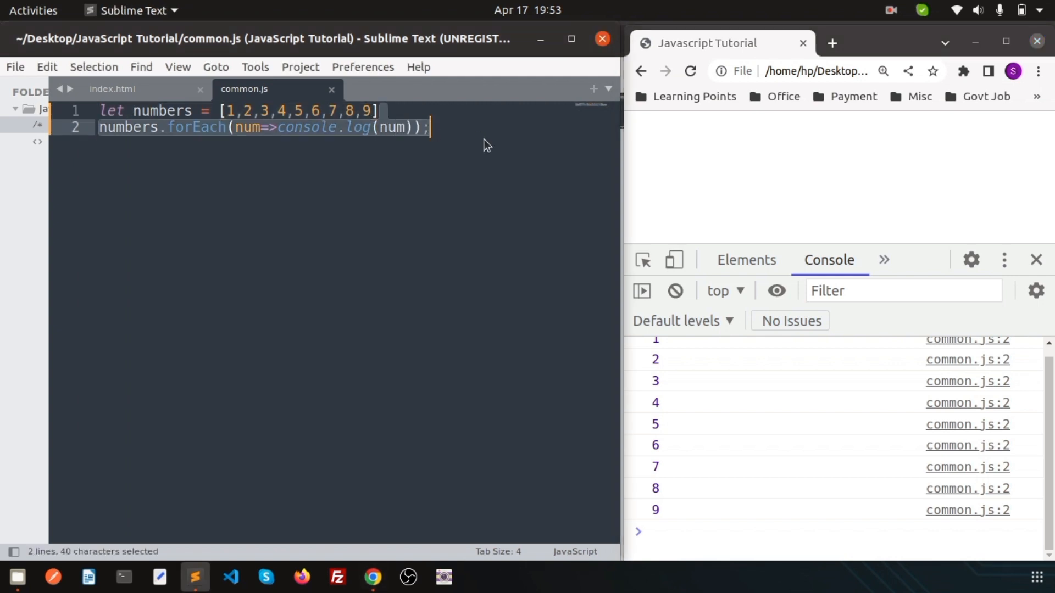
# Step: Replace the logging line with let sum = 0 and numbers.forEach(makeSum)
pyautogui.press('Delete')
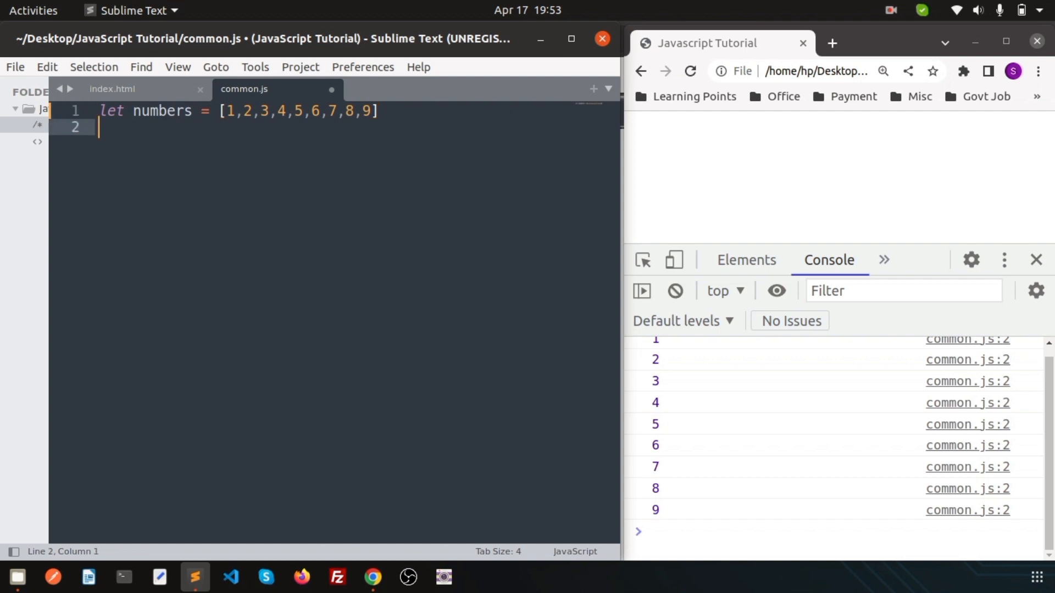
pyautogui.write('let su')
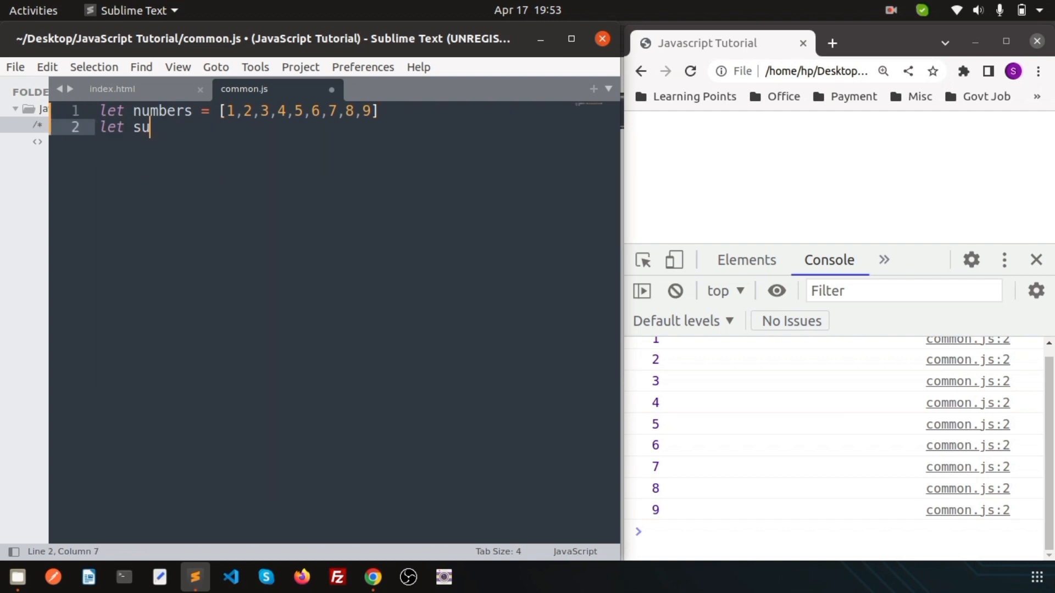
pyautogui.write('m = 0;')
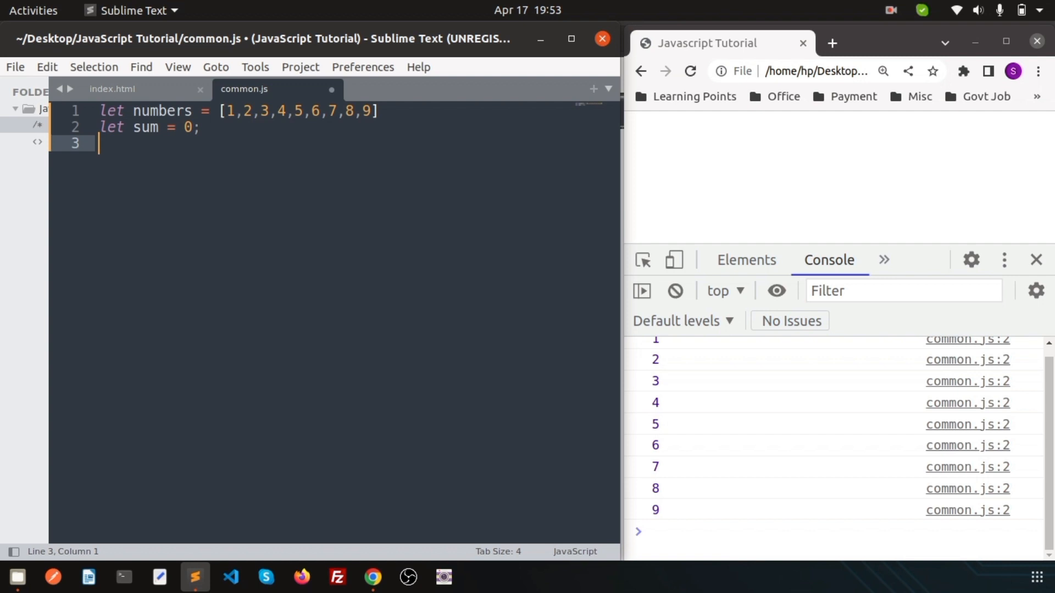
pyautogui.write('numbers')
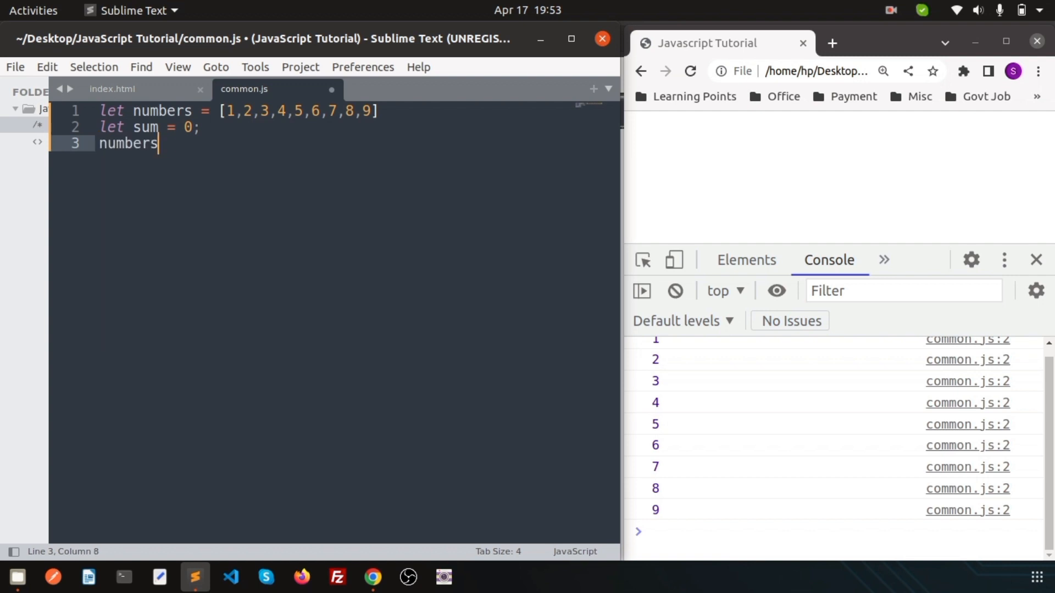
pyautogui.write('.forE')
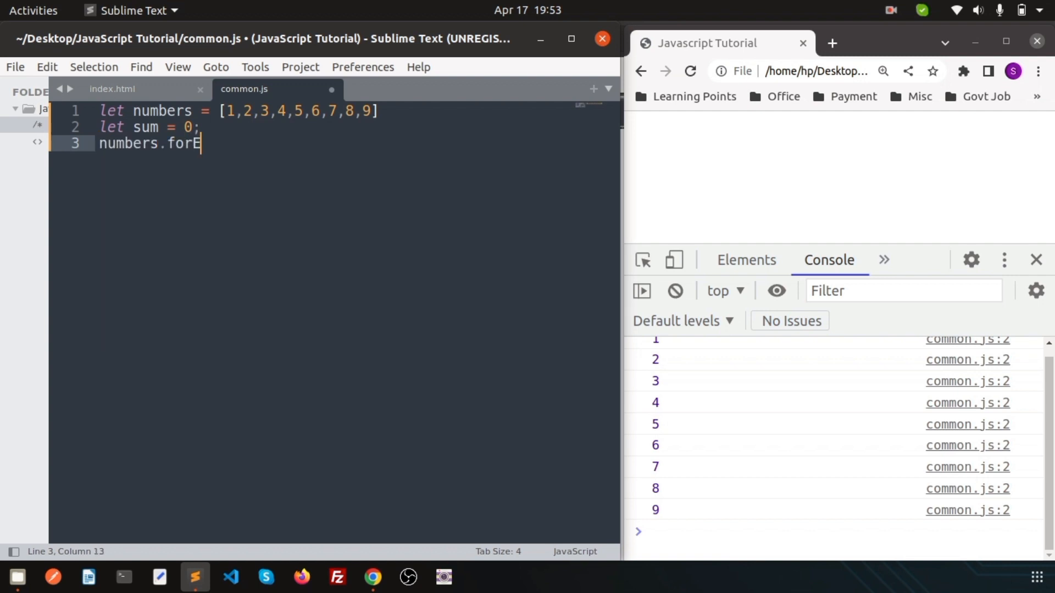
pyautogui.write('ach()')
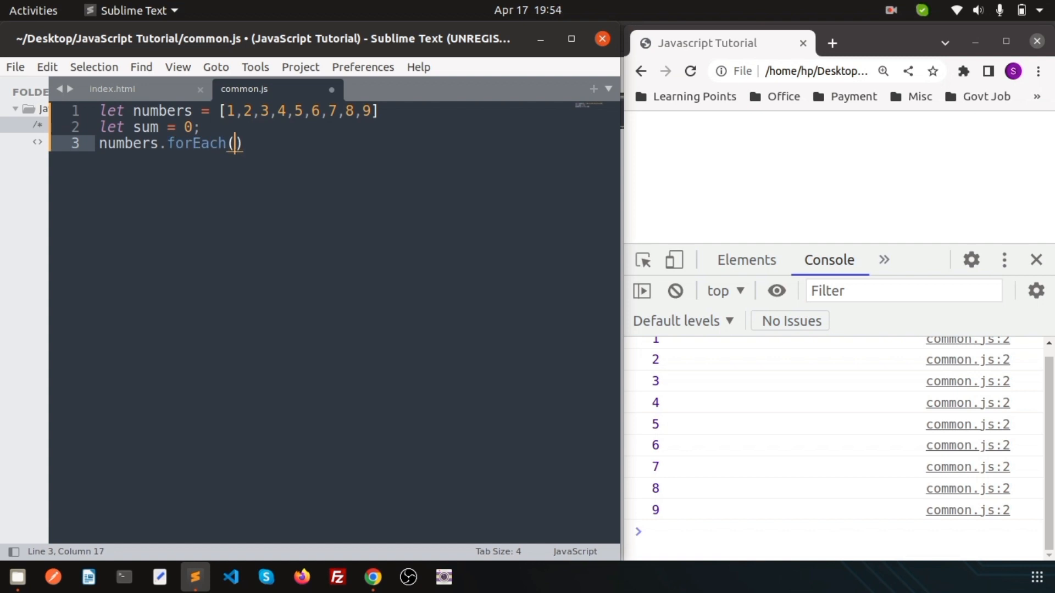
pyautogui.write('make')
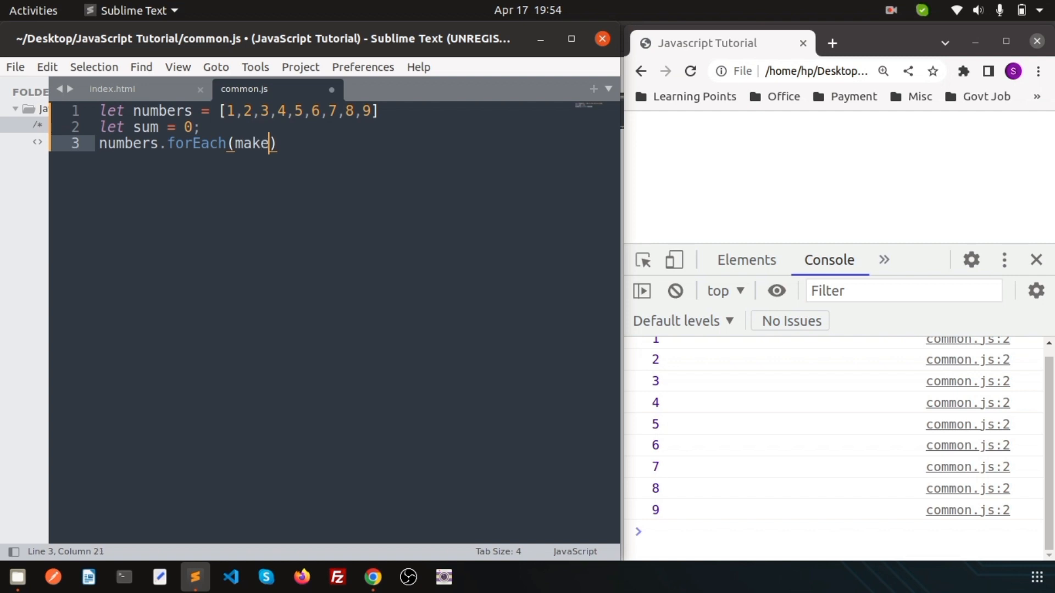
pyautogui.write('Sum')
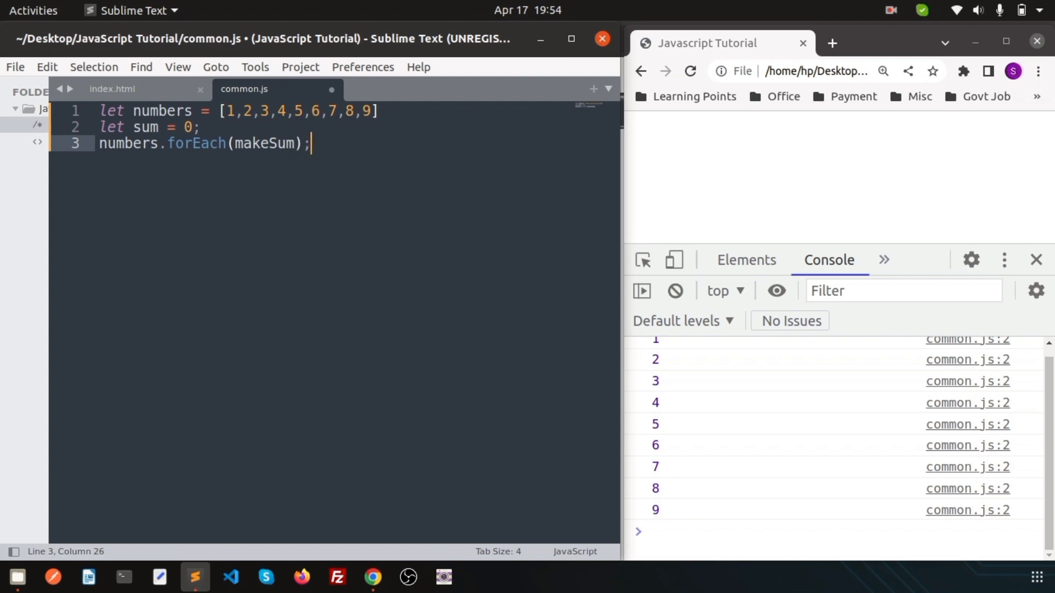
# Step: Declare function makeSum(item) with an opening brace
pyautogui.doubleClick(263, 143)
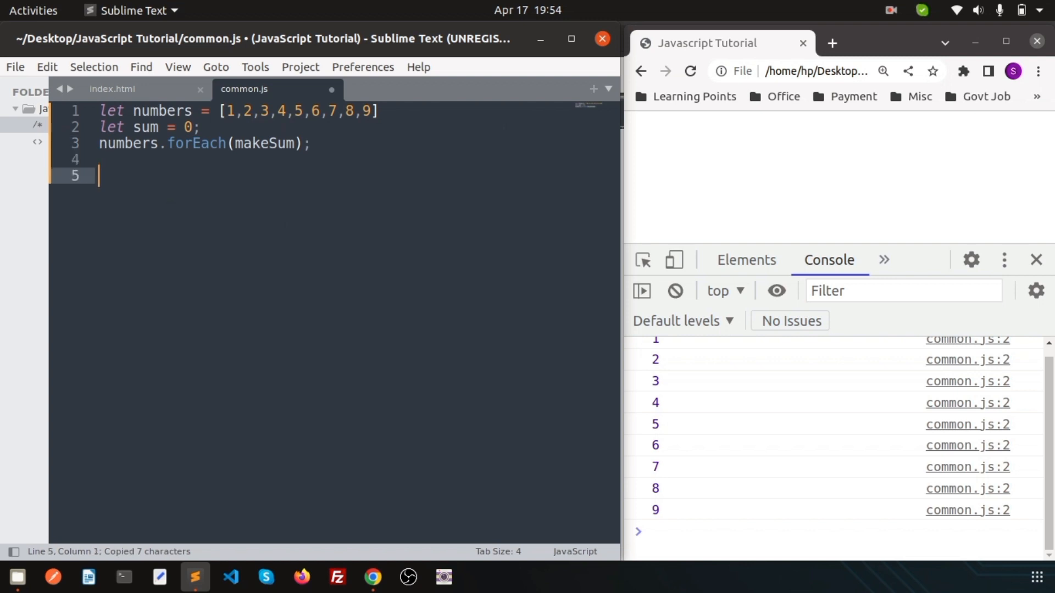
pyautogui.write('func')
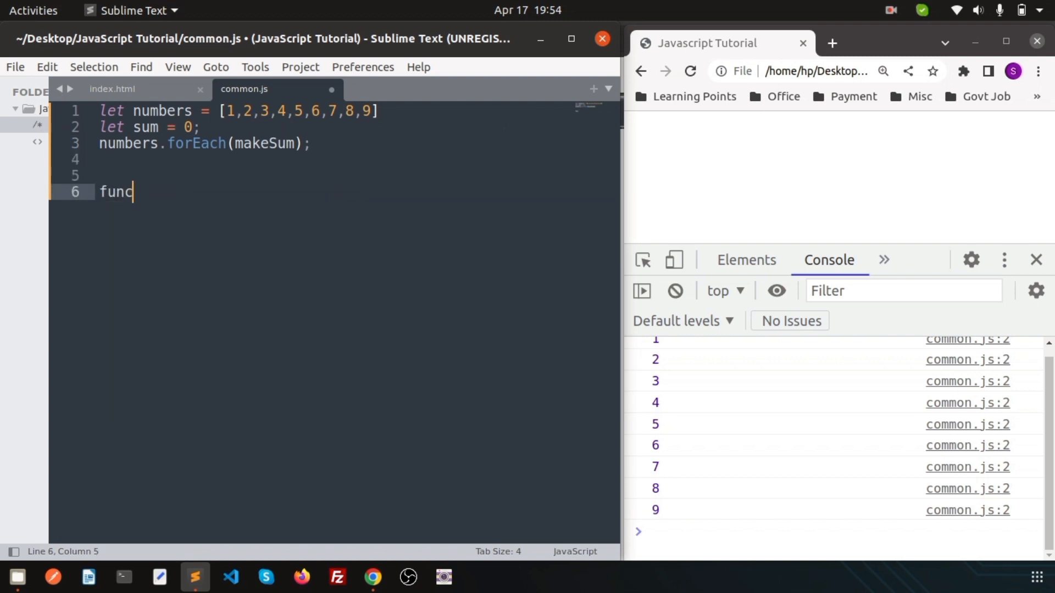
pyautogui.write('tion makeSum')
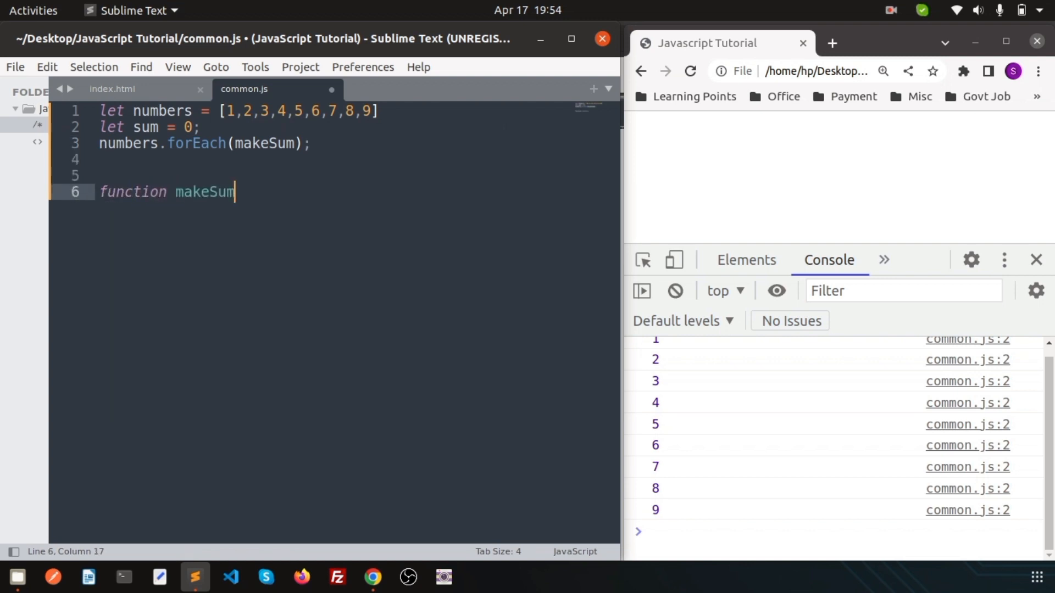
pyautogui.write('()')
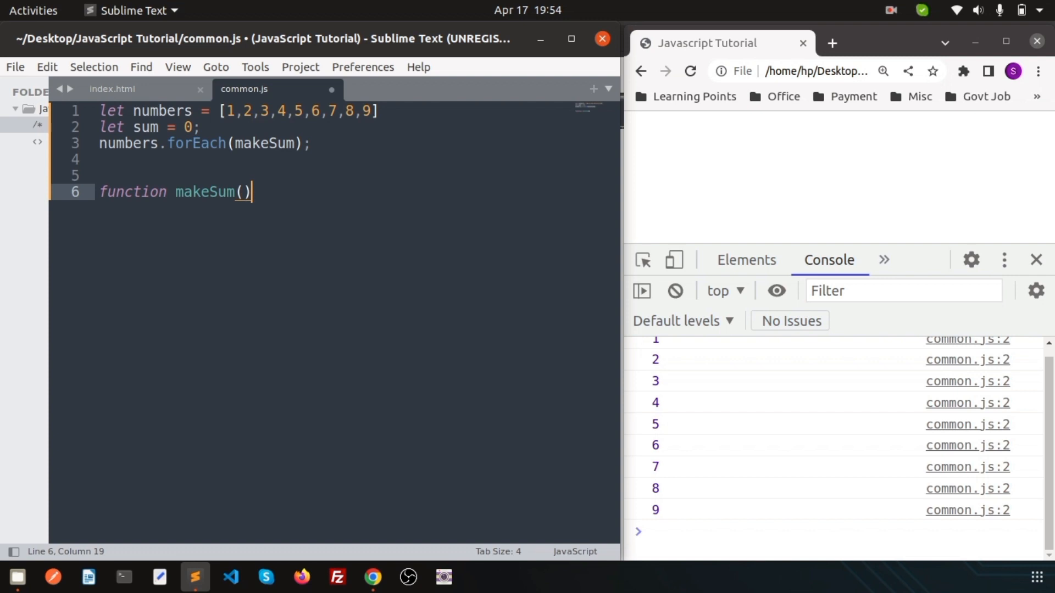
pyautogui.write('{')
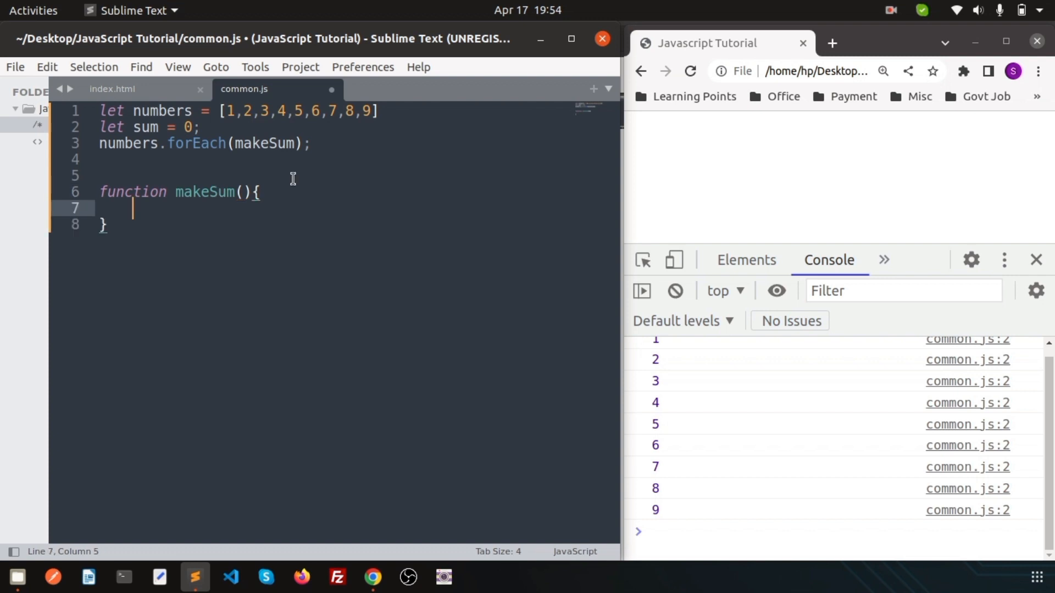
pyautogui.click(242, 192)
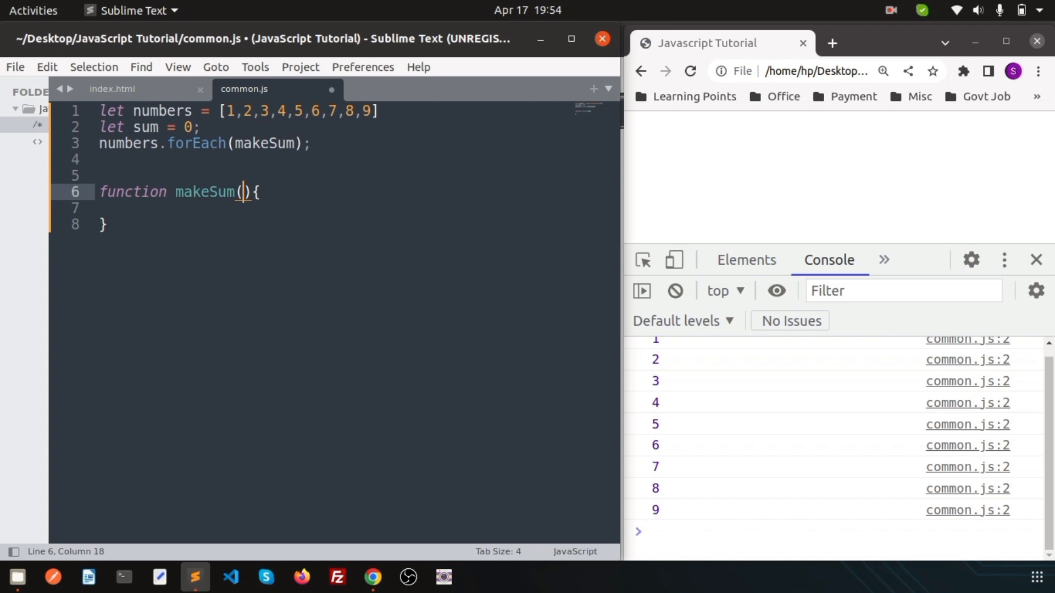
pyautogui.write('item')
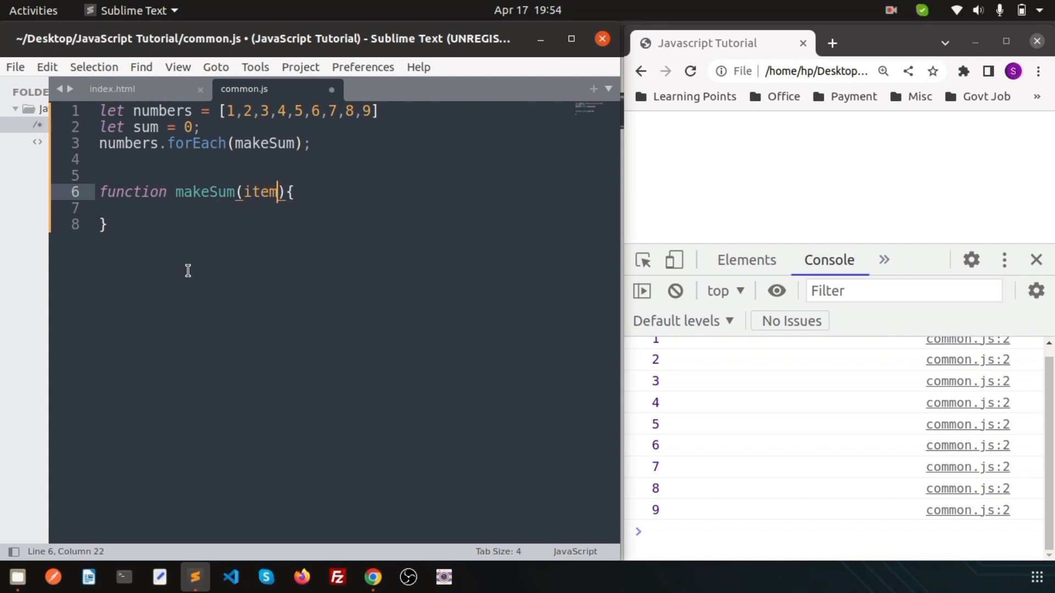
# Step: Give makeSum the body sum+=item; and save common.js
pyautogui.doubleClick(145, 127)
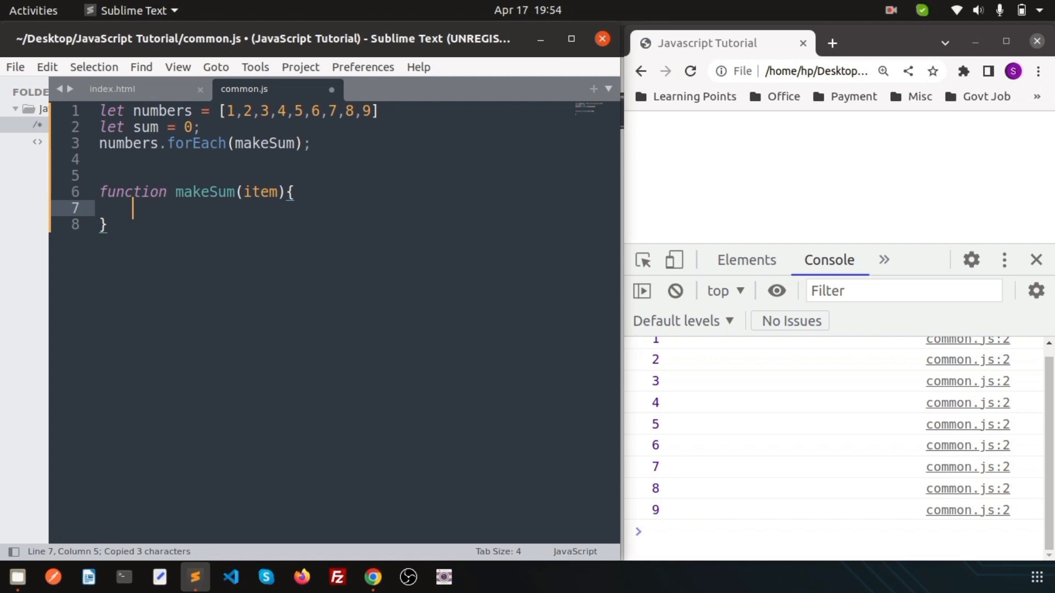
pyautogui.write('sum+=item')
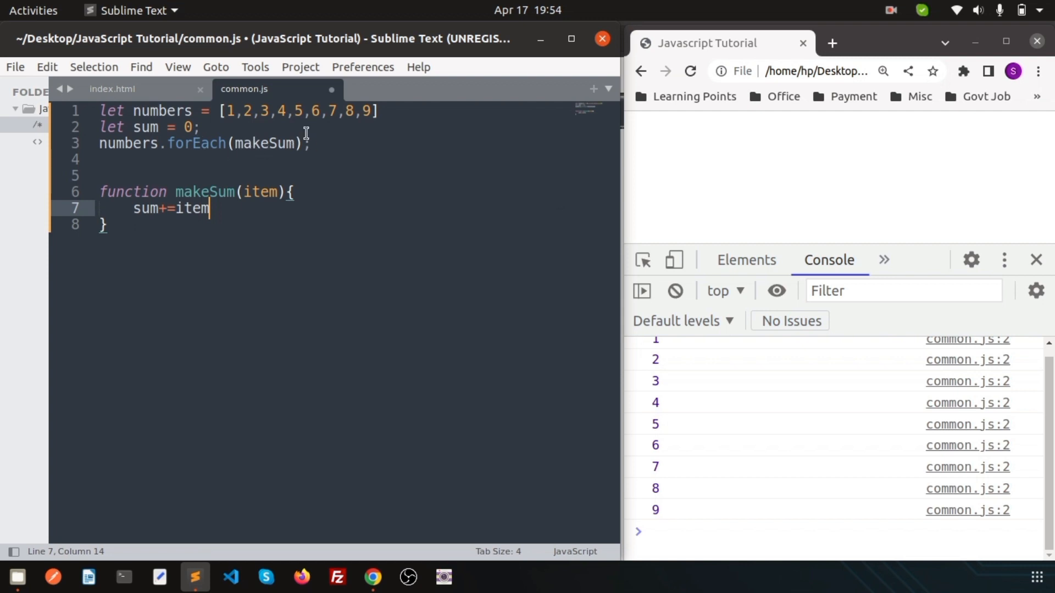
pyautogui.write(';')
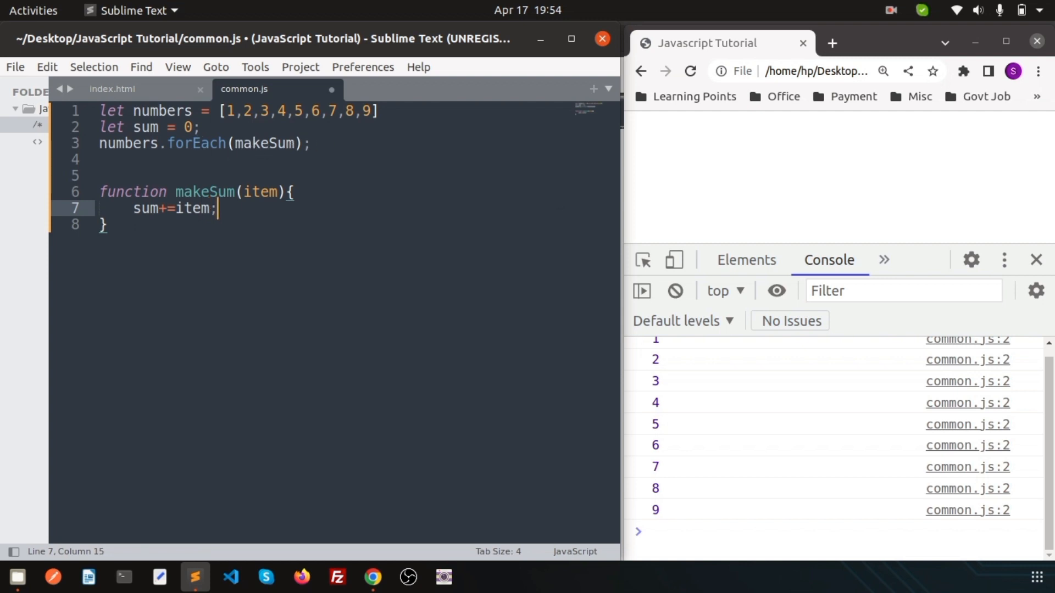
pyautogui.press('ctrl+s')
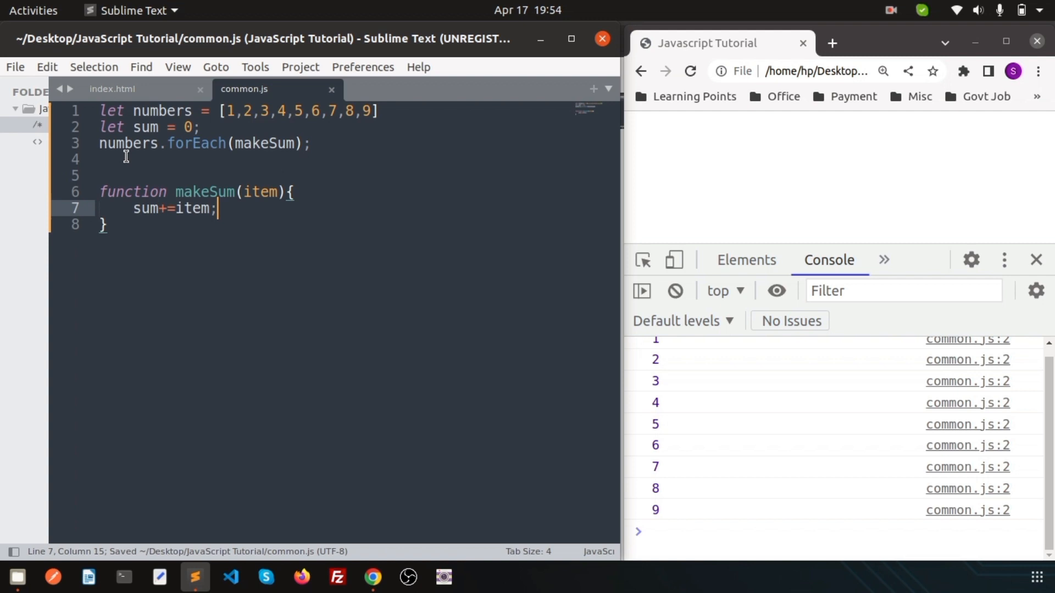
pyautogui.click(108, 158)
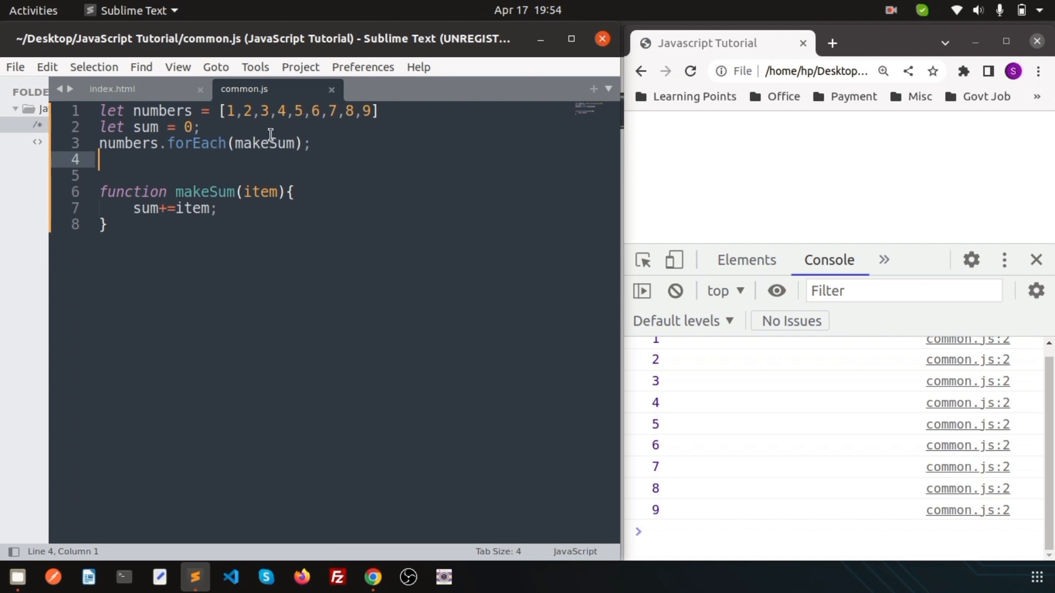
# Step: Add a console.log(sum) line below the forEach call, then move to the array's end
pyautogui.press('Return')
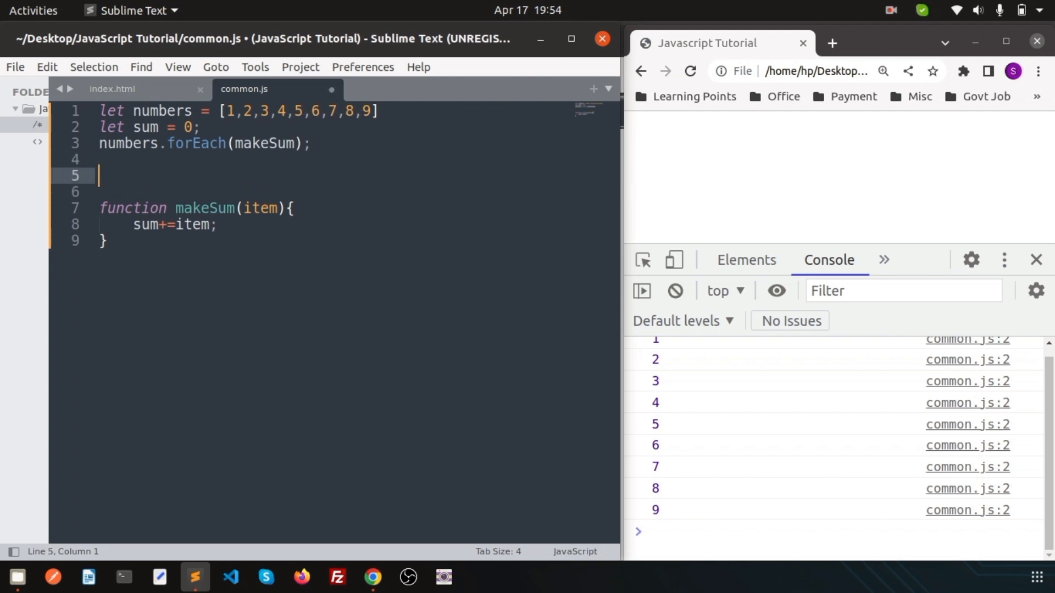
pyautogui.write('console')
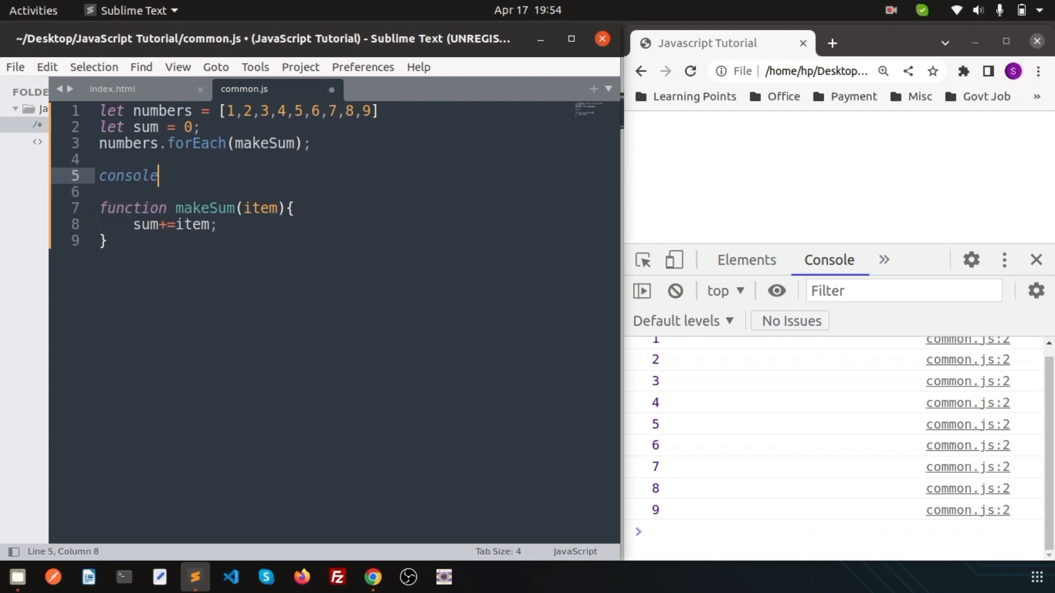
pyautogui.write('.log()')
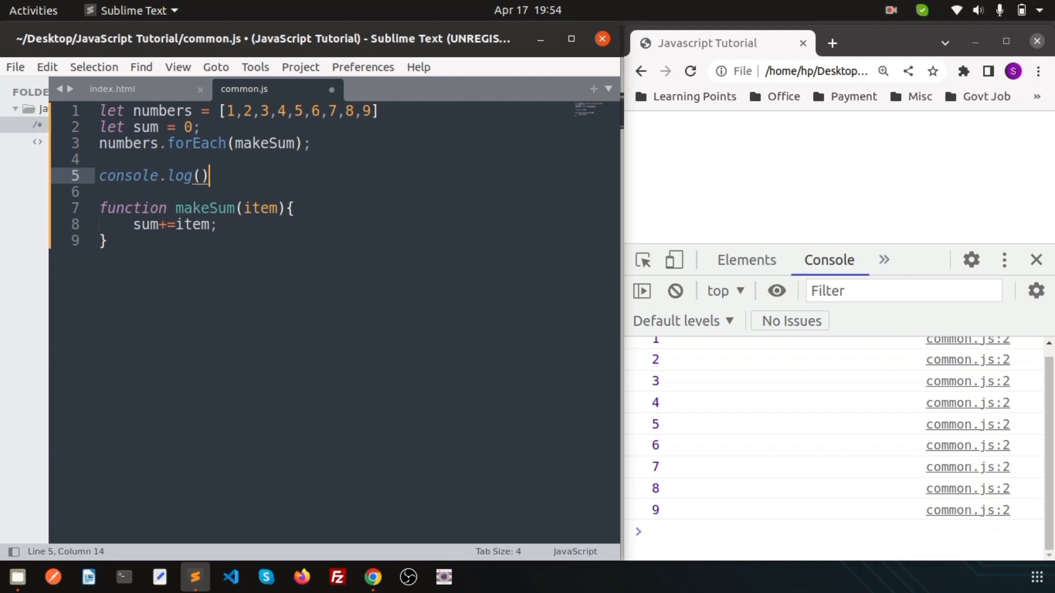
pyautogui.write('sum')
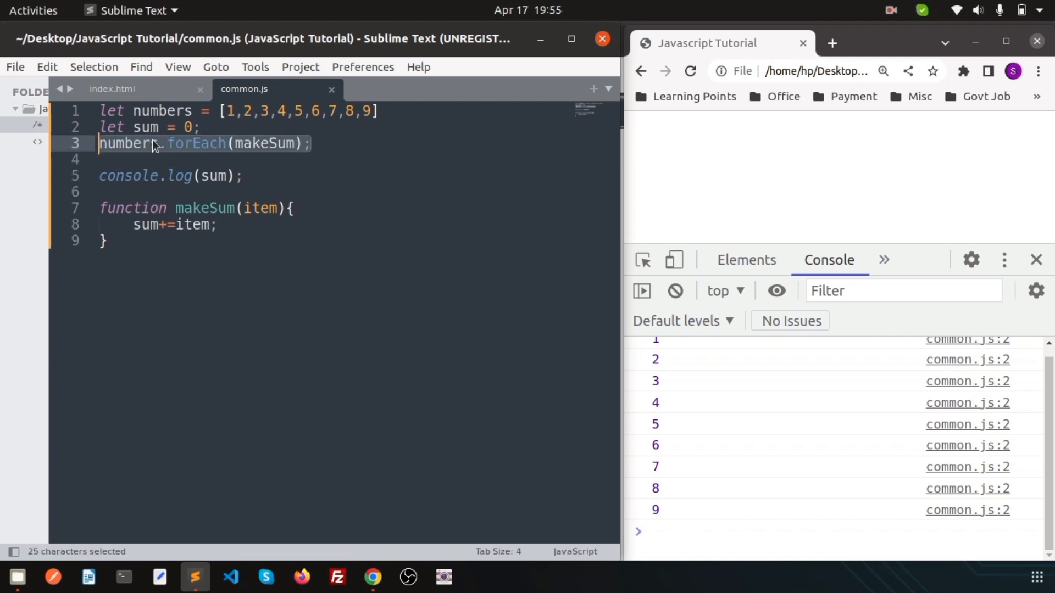
pyautogui.doubleClick(145, 127)
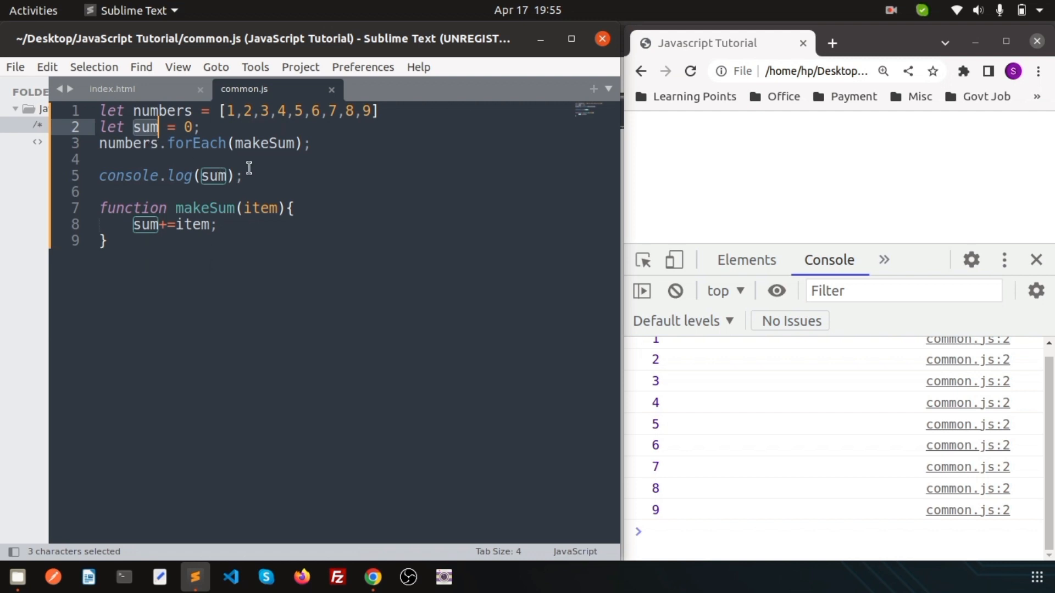
pyautogui.click(243, 176)
pyautogui.write(',10')
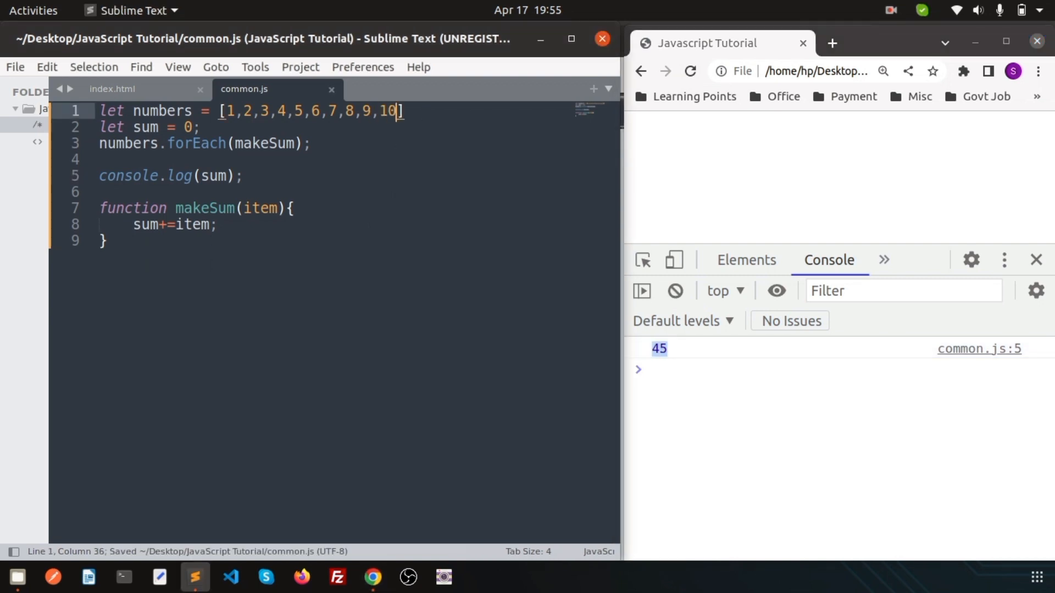
pyautogui.click(689, 71)
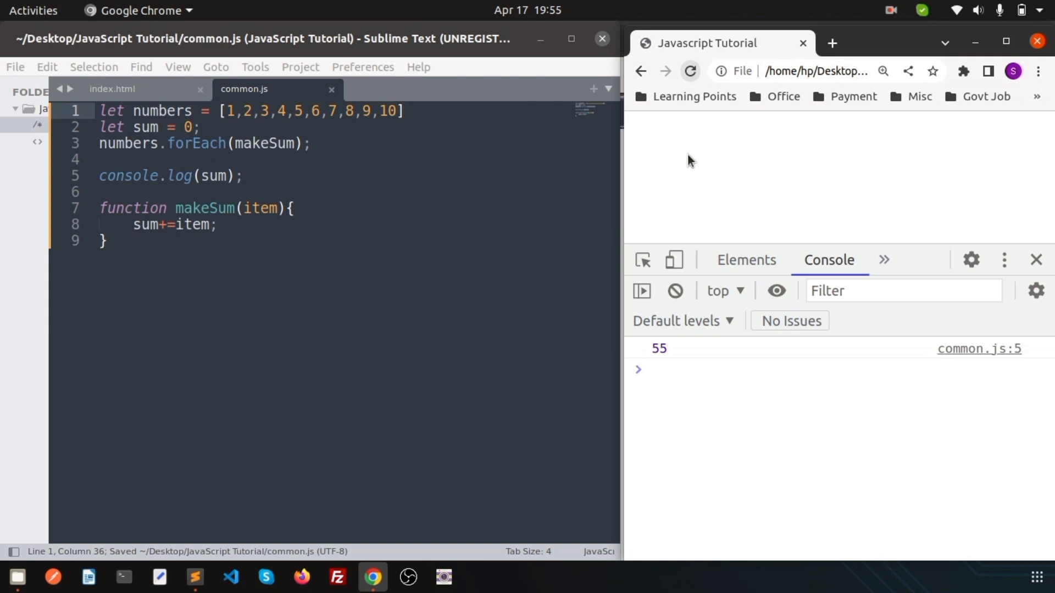
pyautogui.click(301, 239)
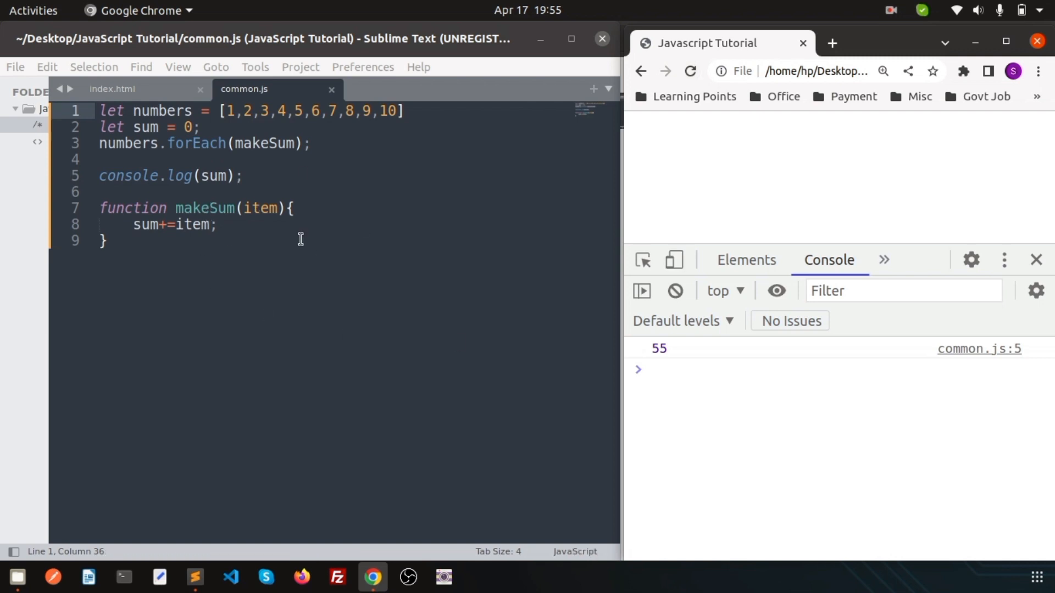
pyautogui.moveTo(246, 160)
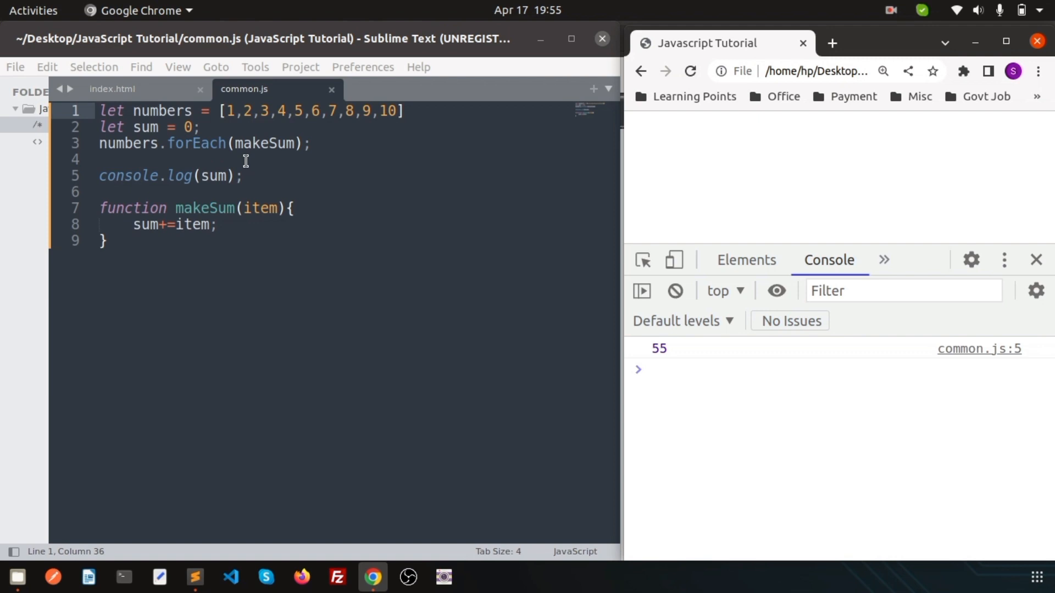
pyautogui.moveTo(267, 155)
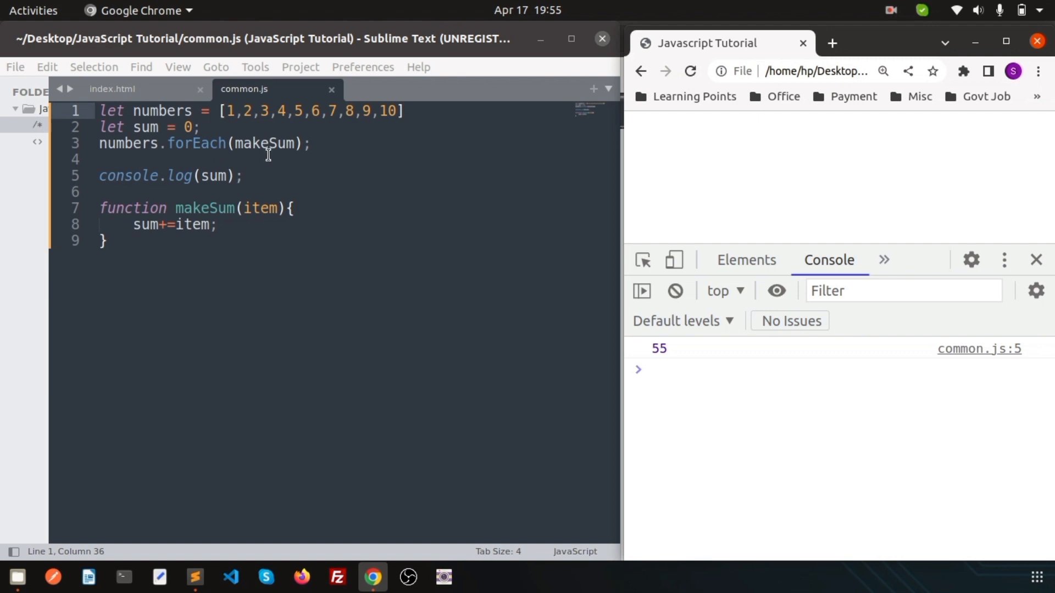
pyautogui.moveTo(144, 224)
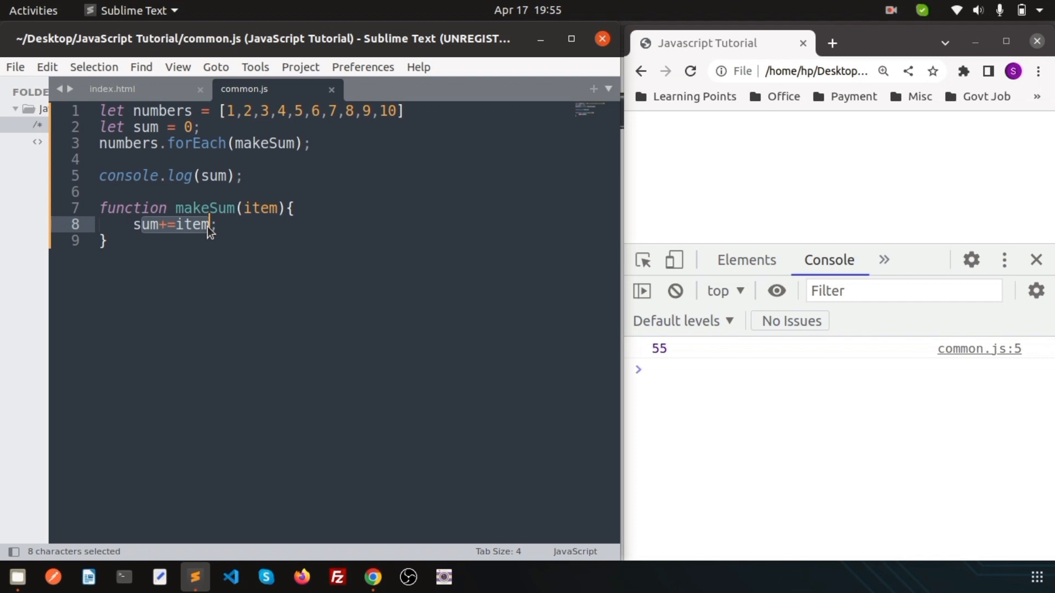
pyautogui.moveTo(252, 145)
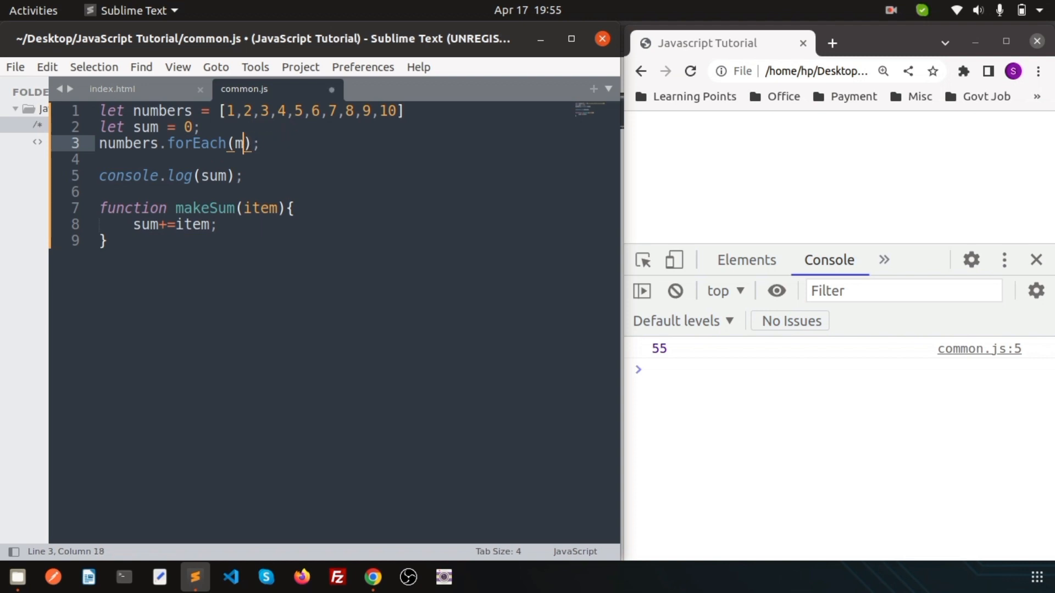
# Step: Rename the makeSum callback to mutiTen, then select the old sum statement
pyautogui.write('utiT')
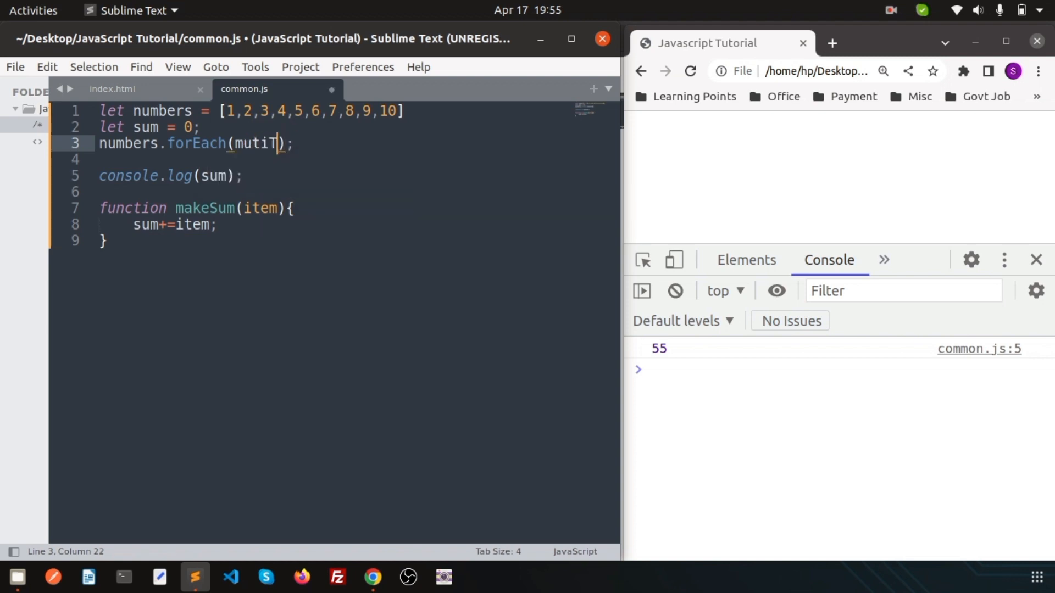
pyautogui.write('en')
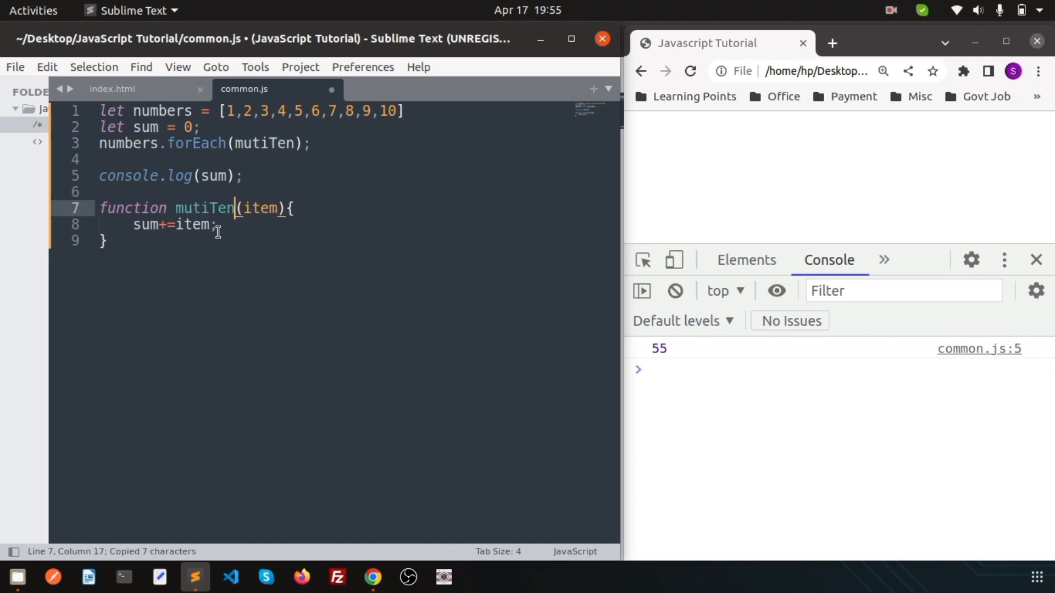
pyautogui.moveTo(175, 287)
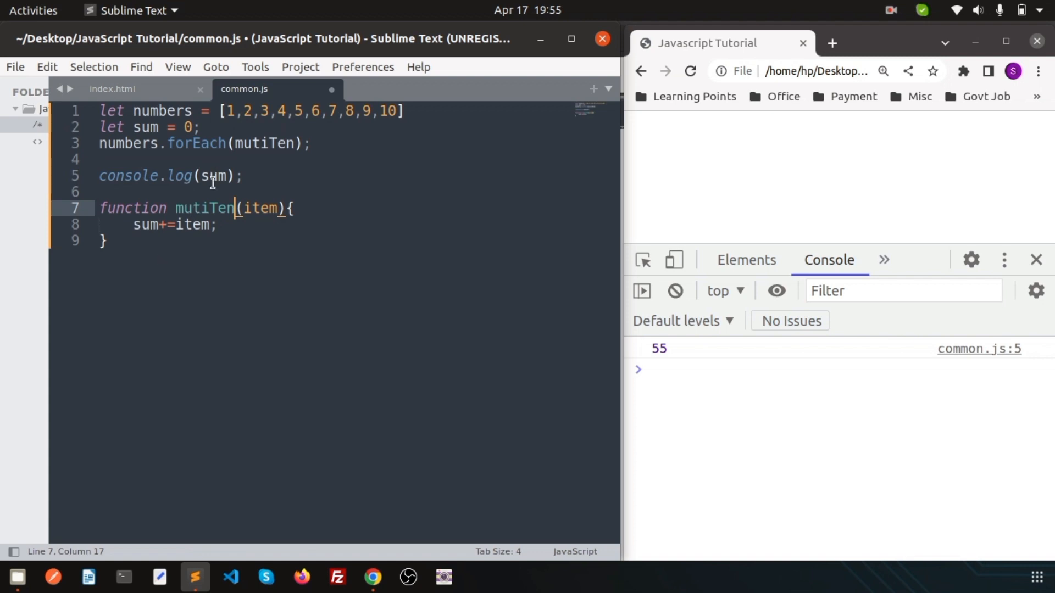
pyautogui.doubleClick(161, 111)
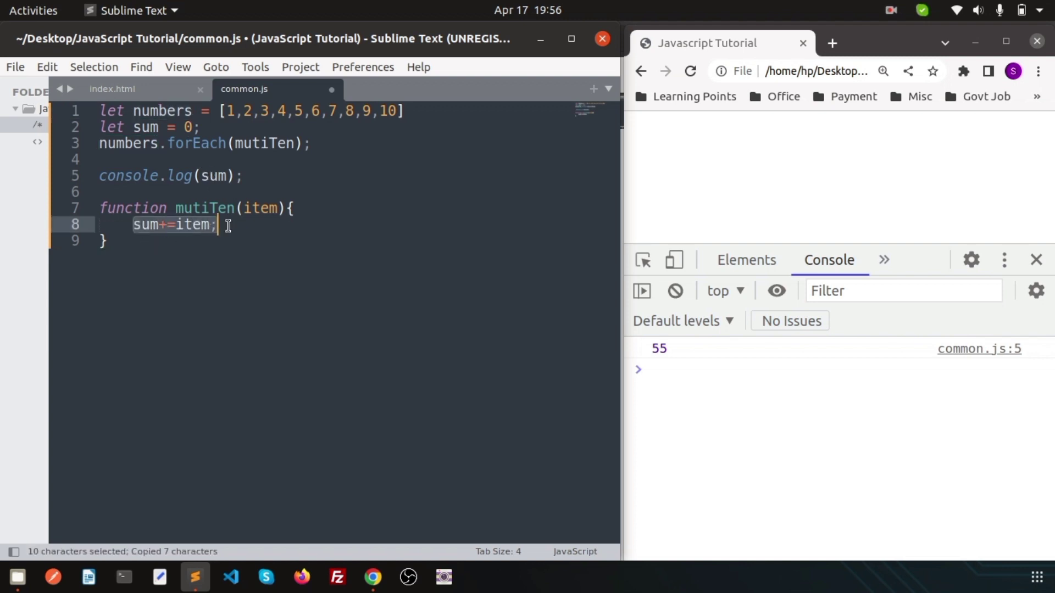
pyautogui.moveTo(318, 197)
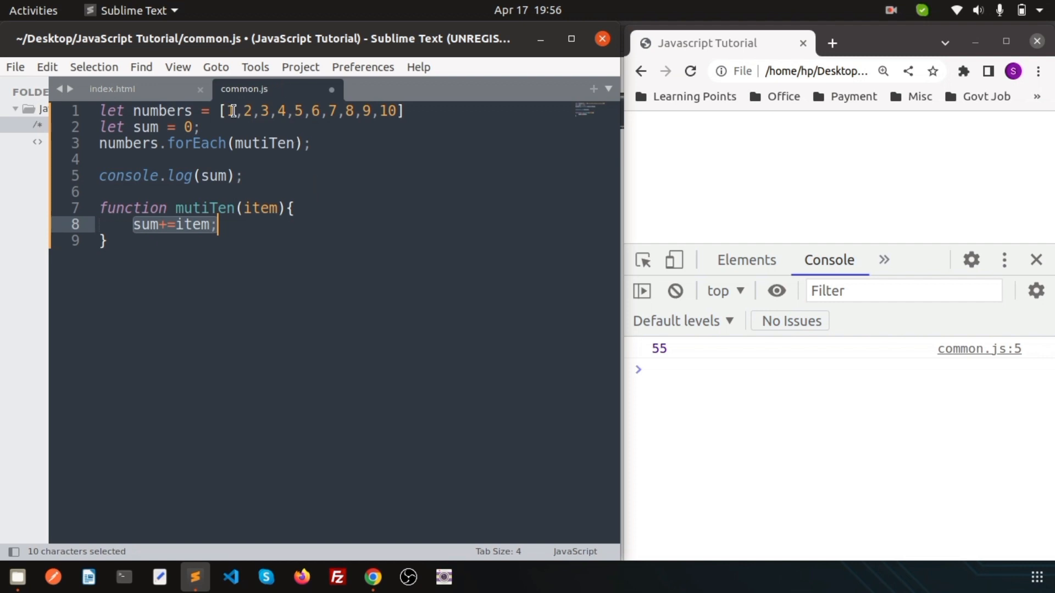
pyautogui.moveTo(269, 111)
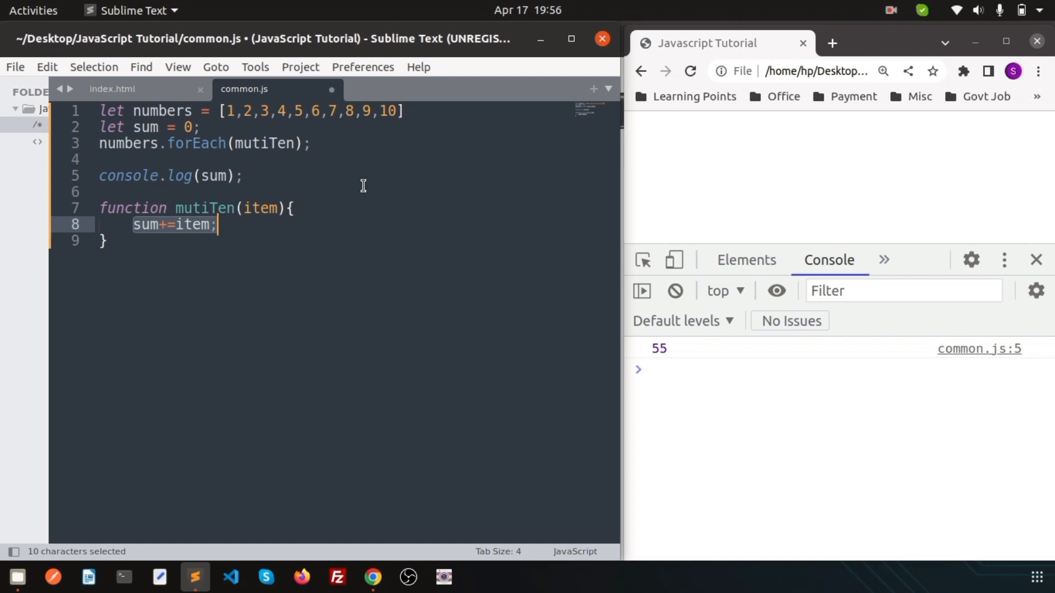
pyautogui.moveTo(343, 215)
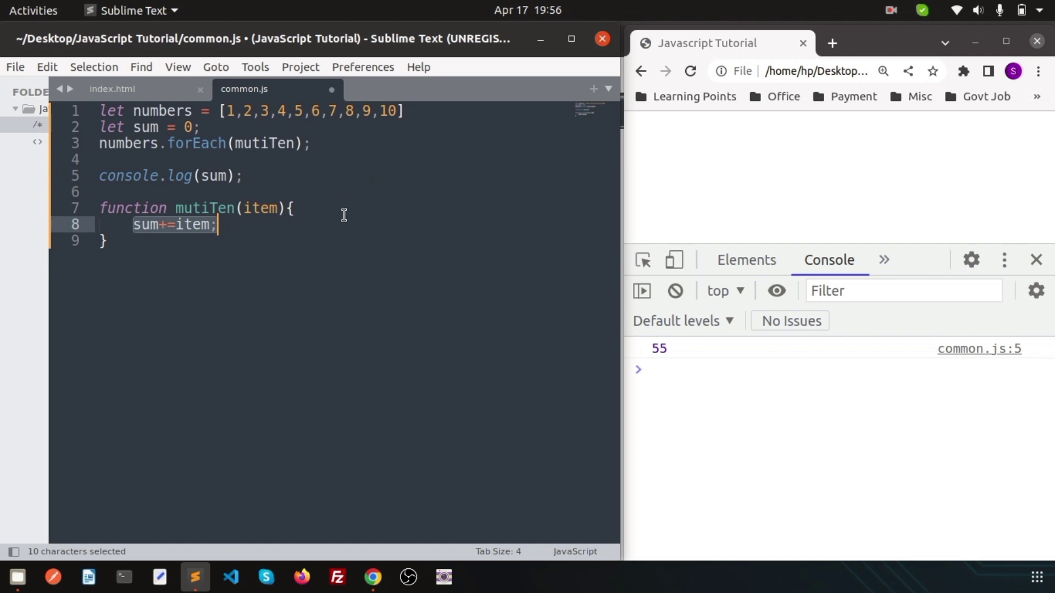
# Step: Give mutiTen parameters item, index, arr and body arr[index] = item * 10
pyautogui.doubleClick(204, 207)
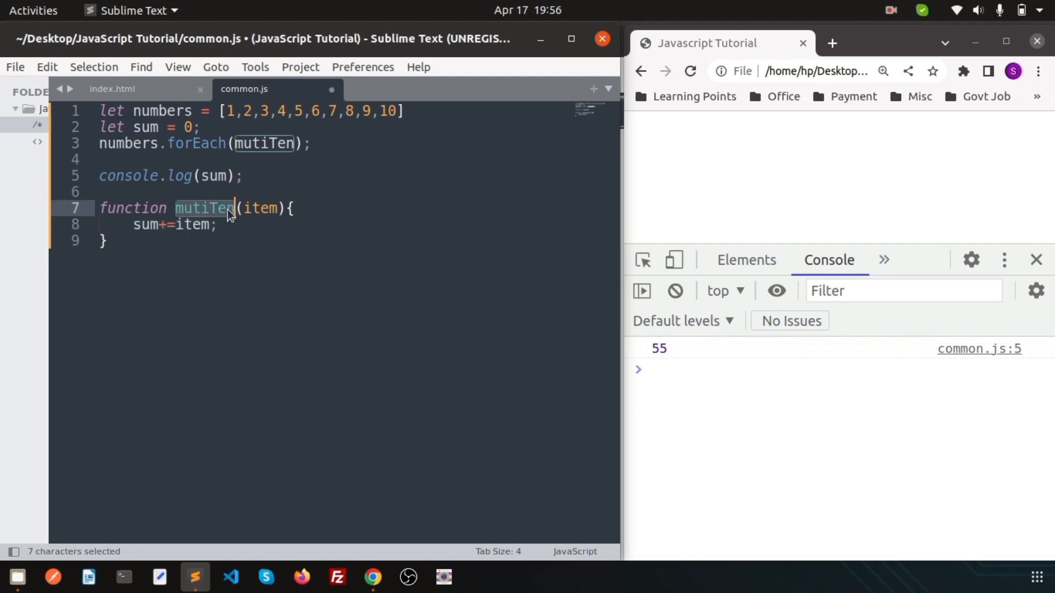
pyautogui.click(280, 208)
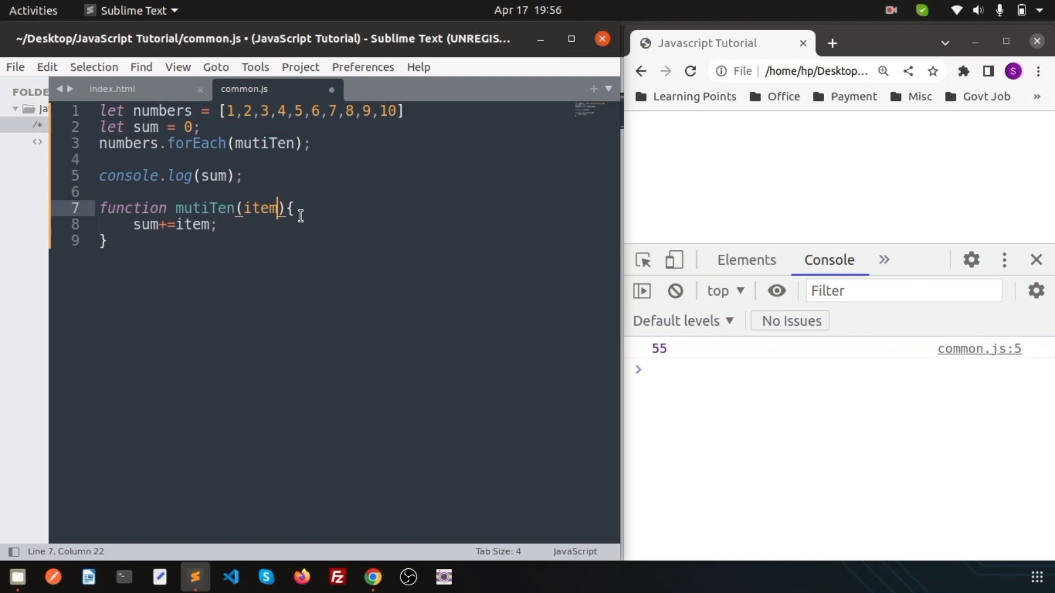
pyautogui.write(',ind')
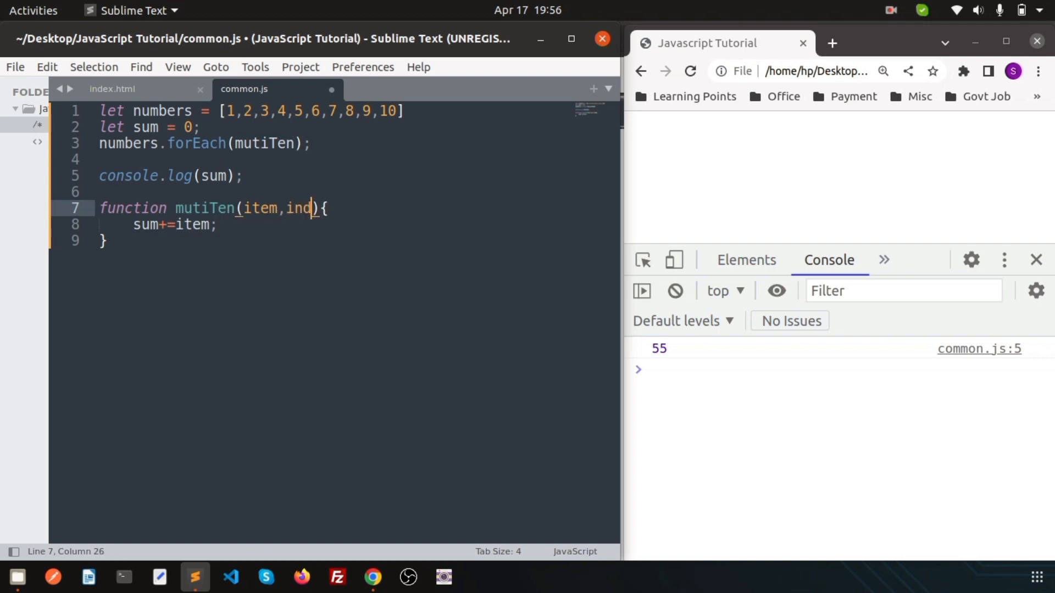
pyautogui.write('ex,ar')
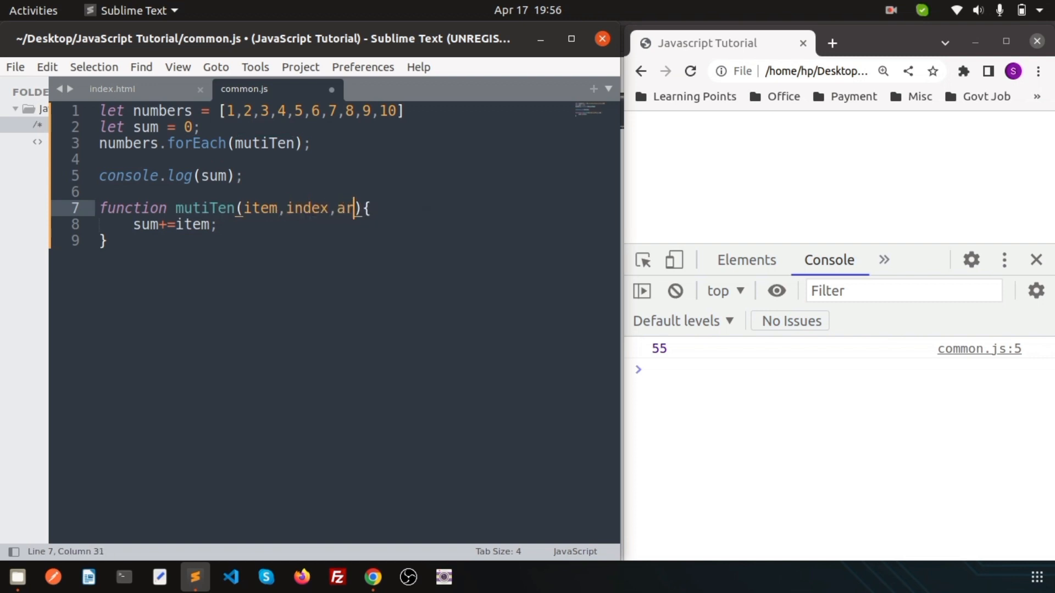
pyautogui.write('r')
pyautogui.click(358, 224)
pyautogui.write('a')
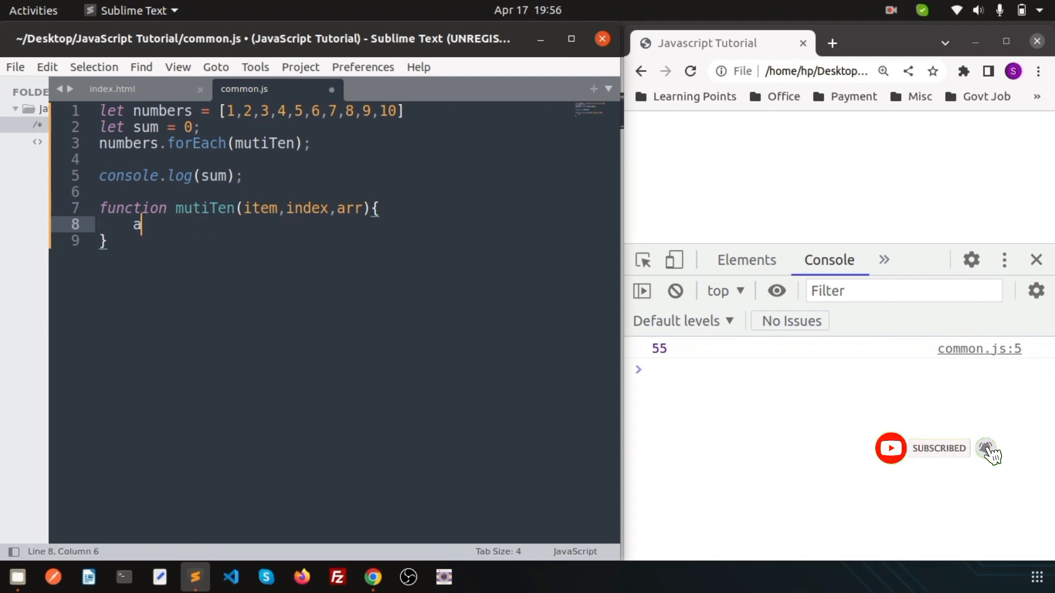
pyautogui.write('rr[]')
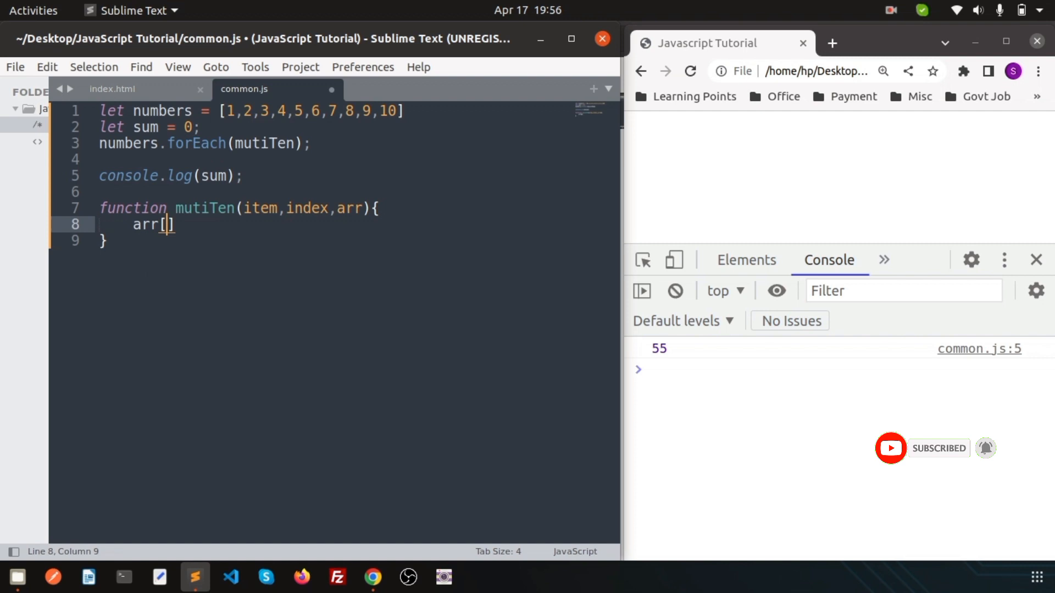
pyautogui.write('index')
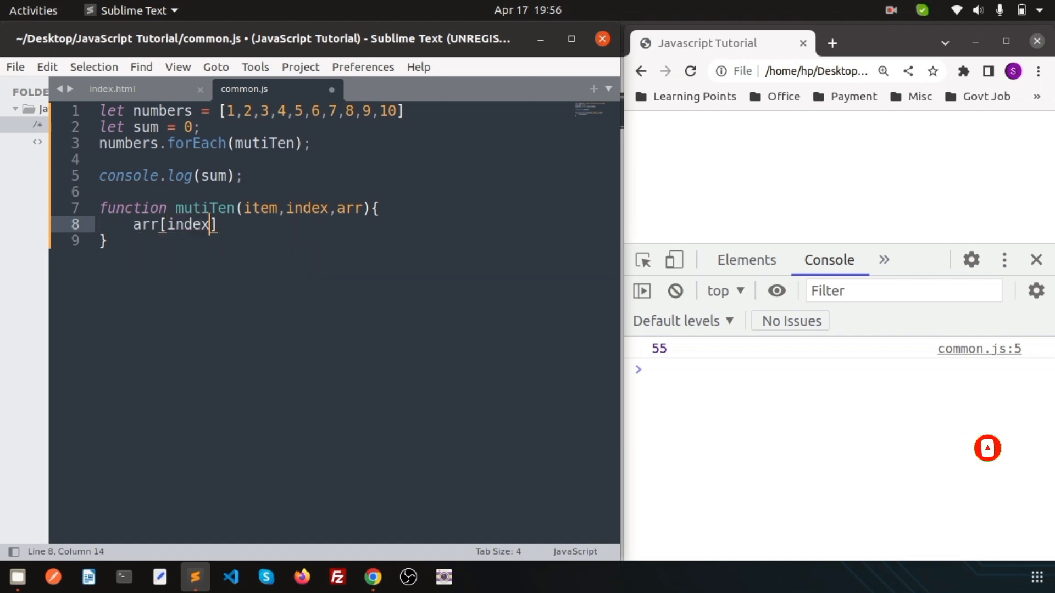
pyautogui.write('=')
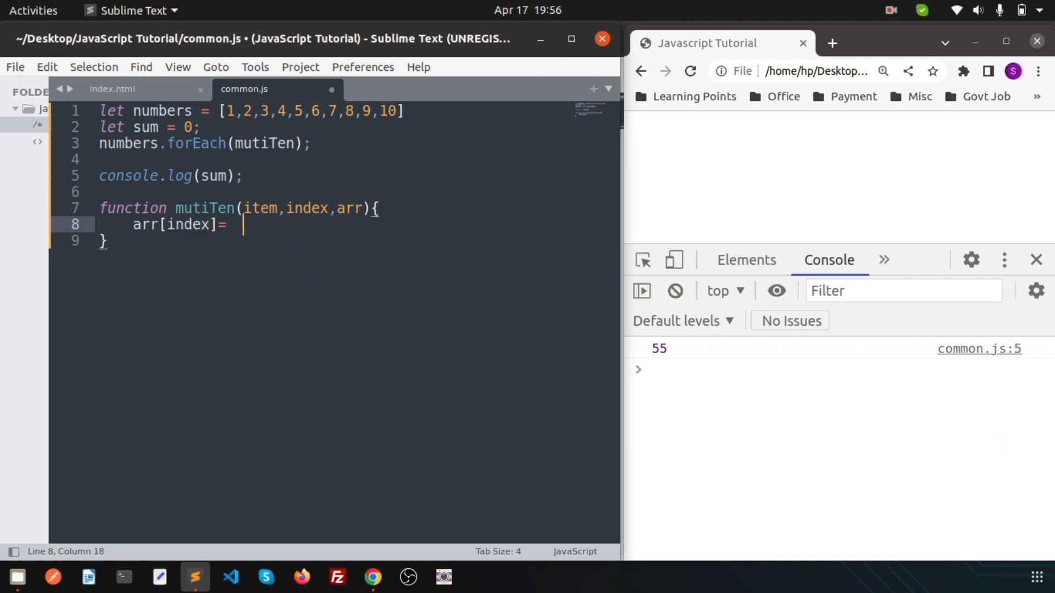
pyautogui.write('item')
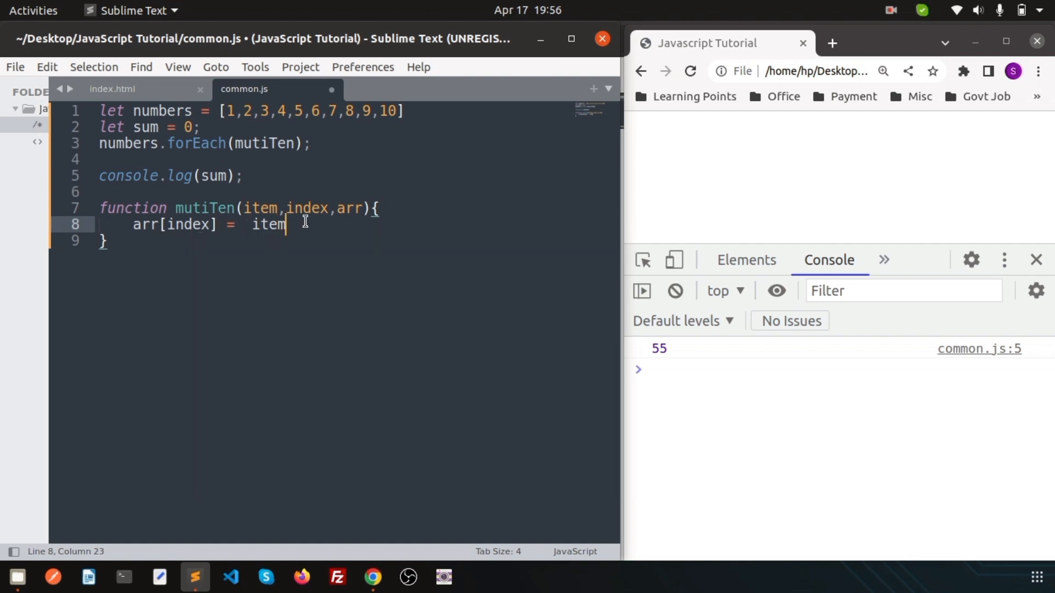
pyautogui.write('* 10;')
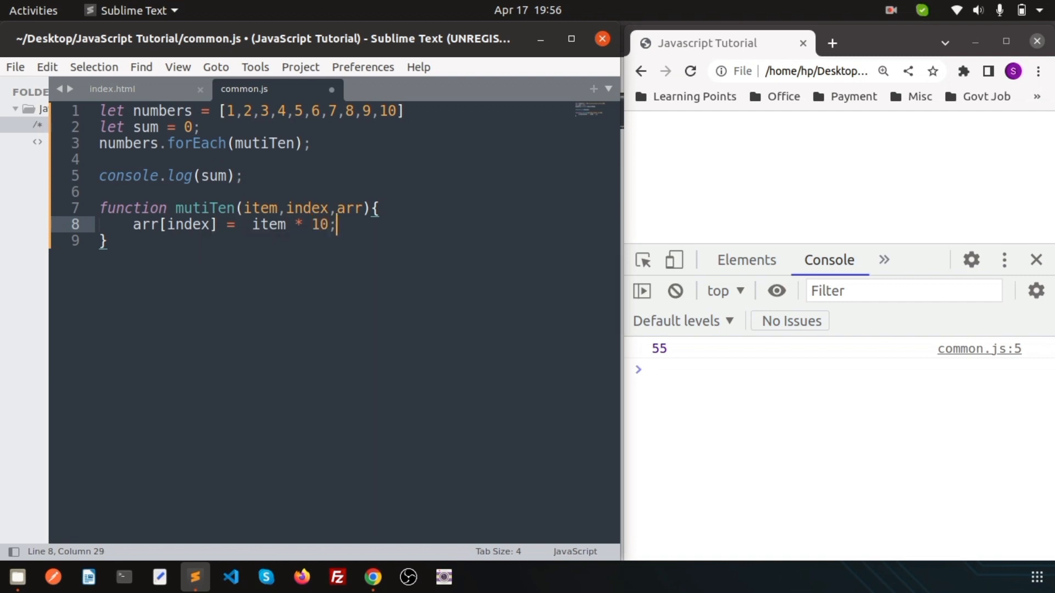
pyautogui.moveTo(256, 257)
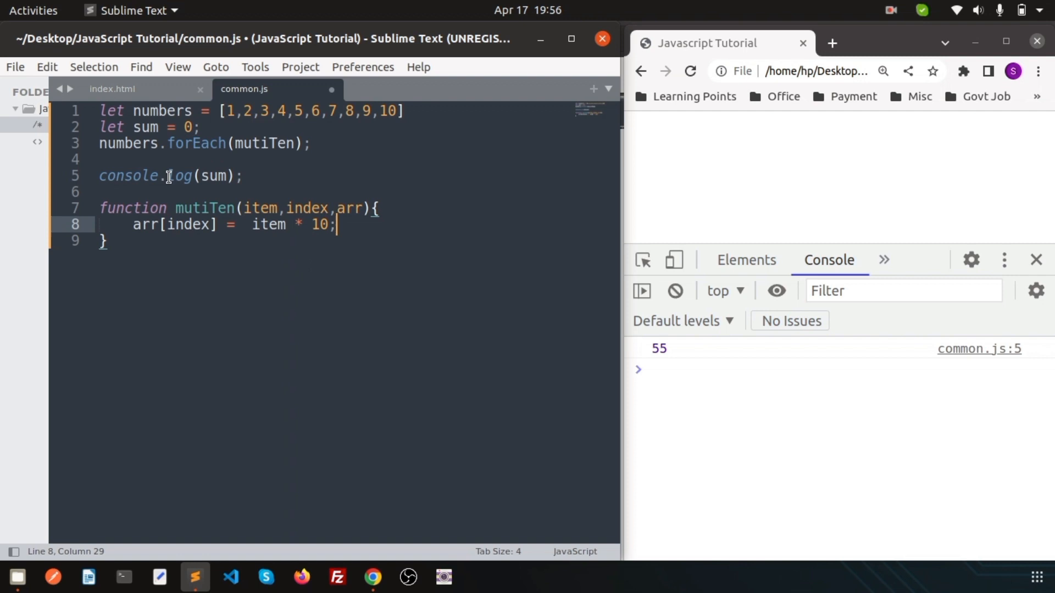
# Step: Log numbers instead of sum and reload Chrome to show 10 through 100
pyautogui.doubleClick(211, 176)
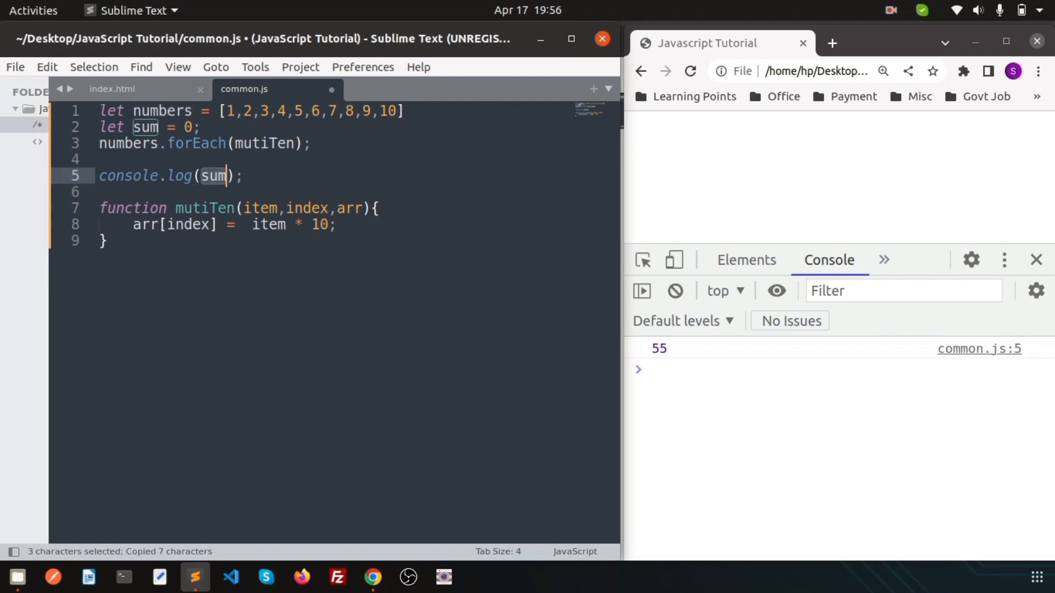
pyautogui.write('numbers')
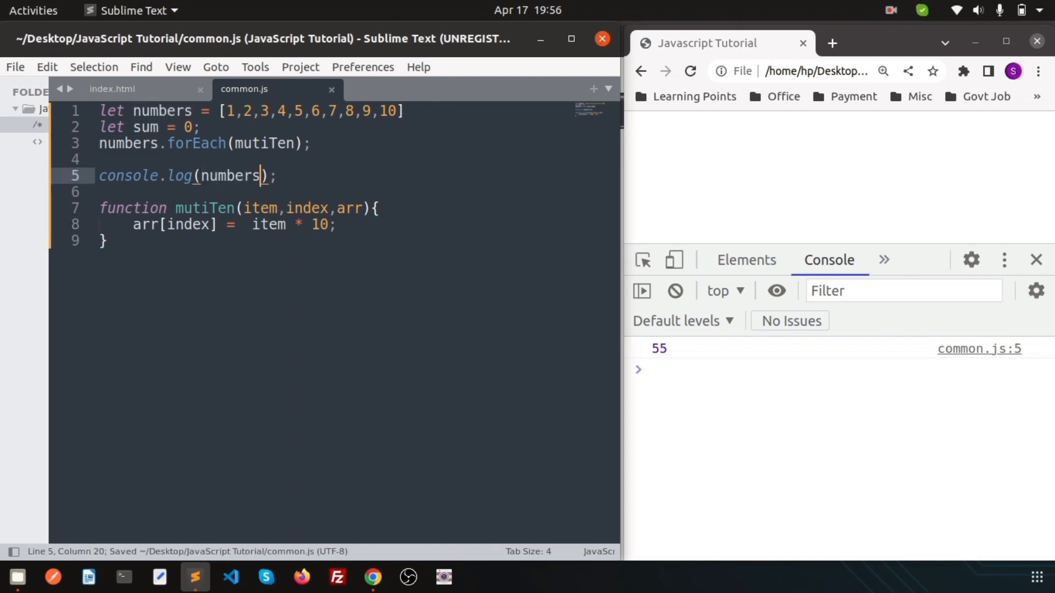
pyautogui.moveTo(567, 206)
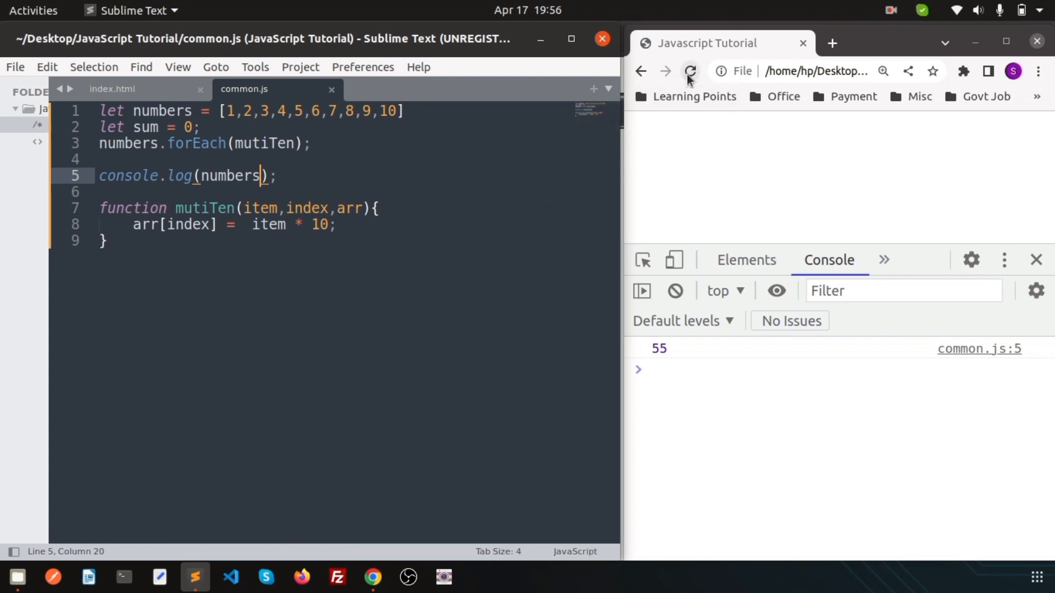
pyautogui.click(689, 71)
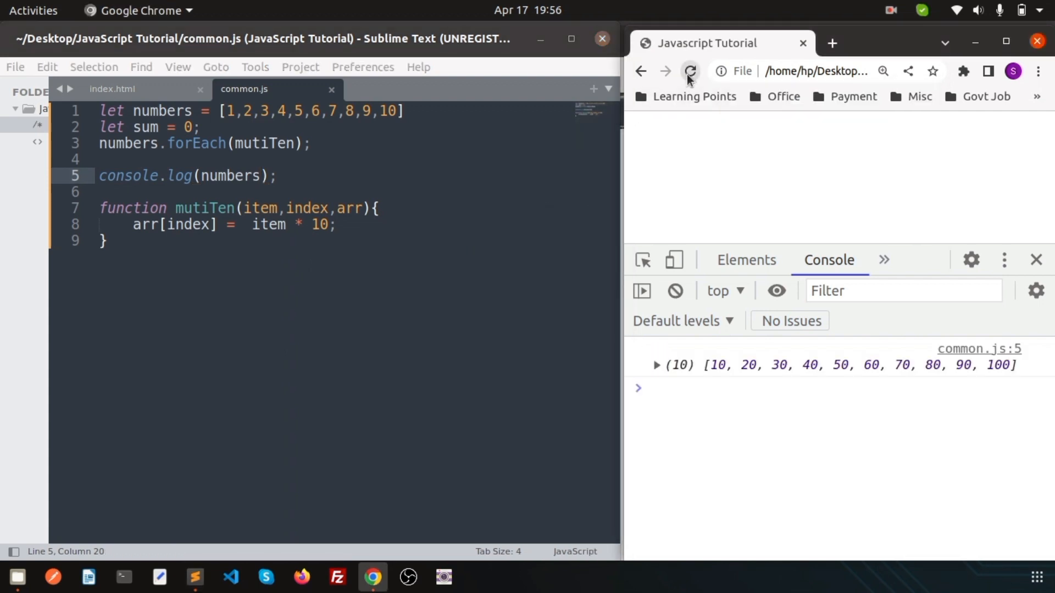
# Step: Expand the logged array in Chrome's console to list elements 10 through 100
pyautogui.click(657, 365)
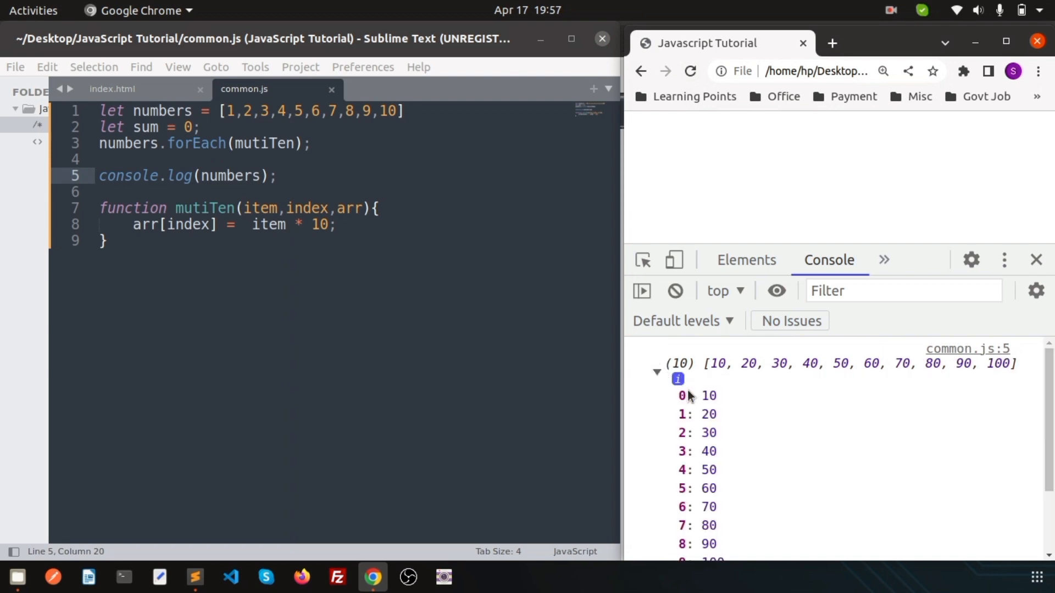
pyautogui.scroll(-3)
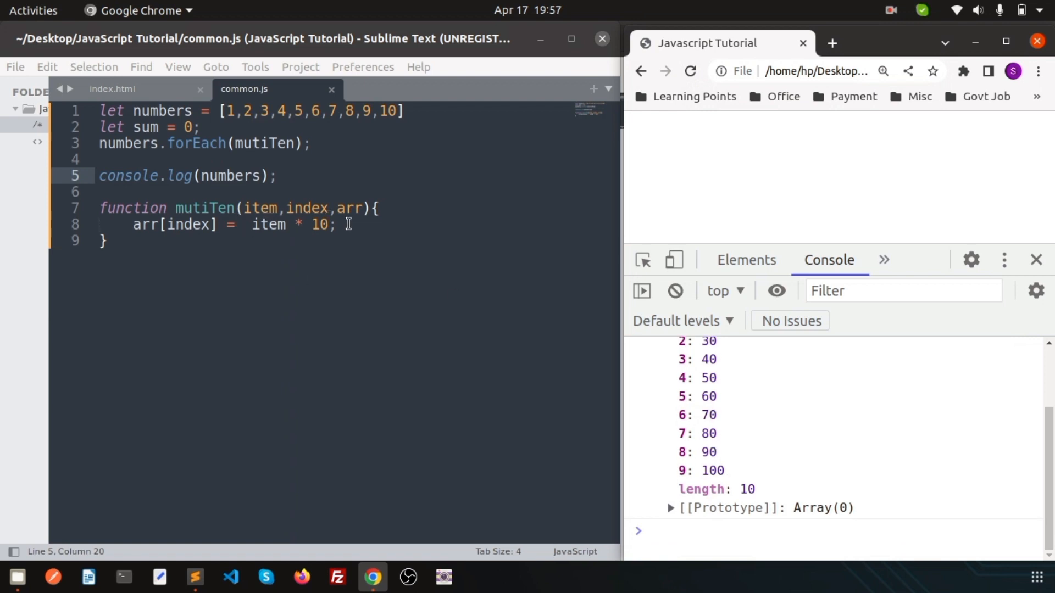
pyautogui.click(337, 224)
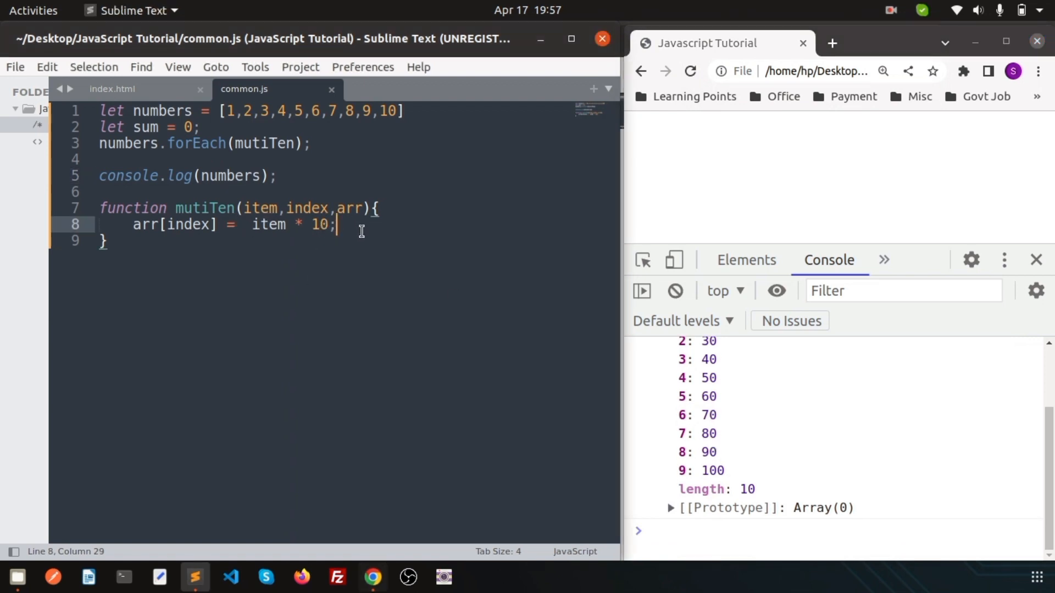